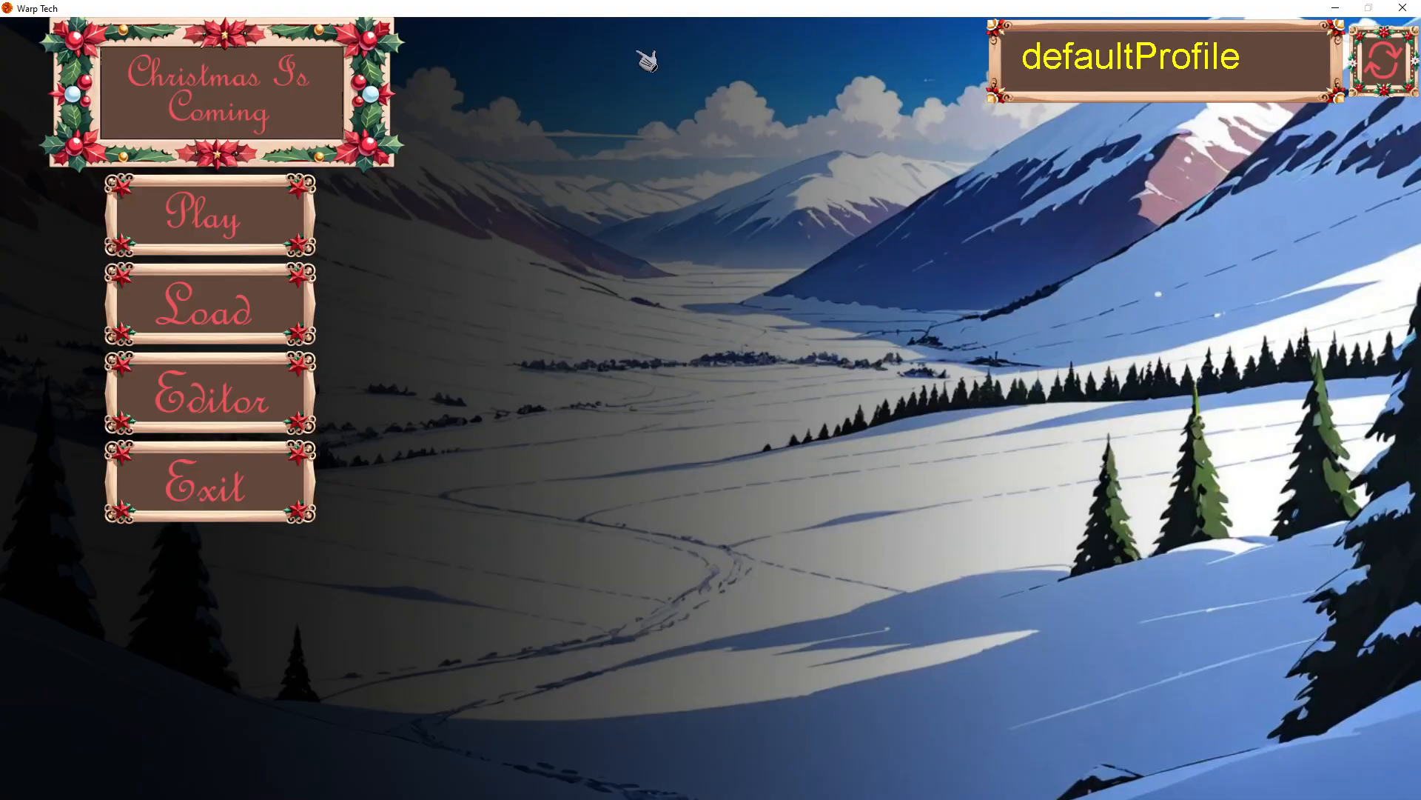
mouse_move(843, 530)
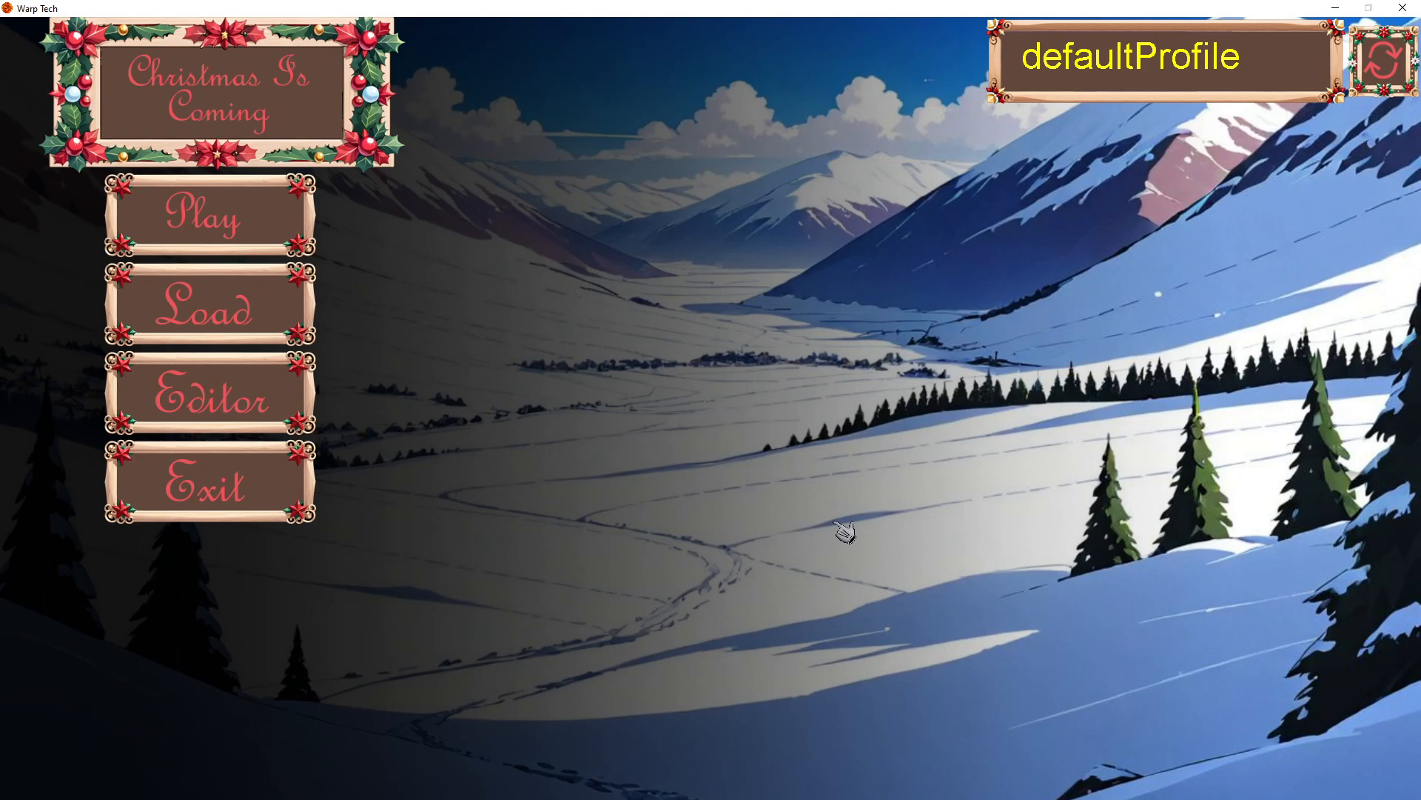
mouse_move(506, 251)
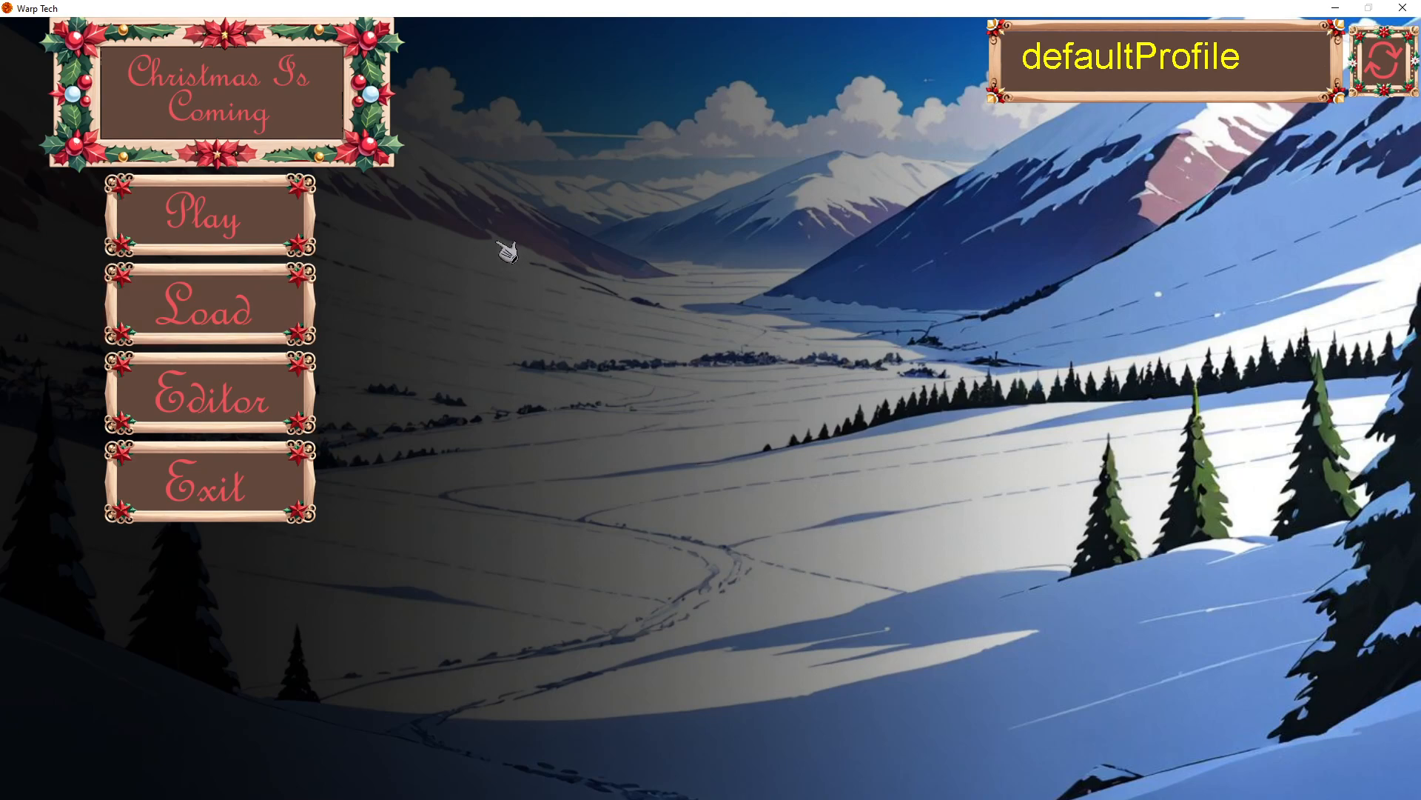
- Open the level list from the main menu, with only Easy Street unlocked
left_click(207, 213)
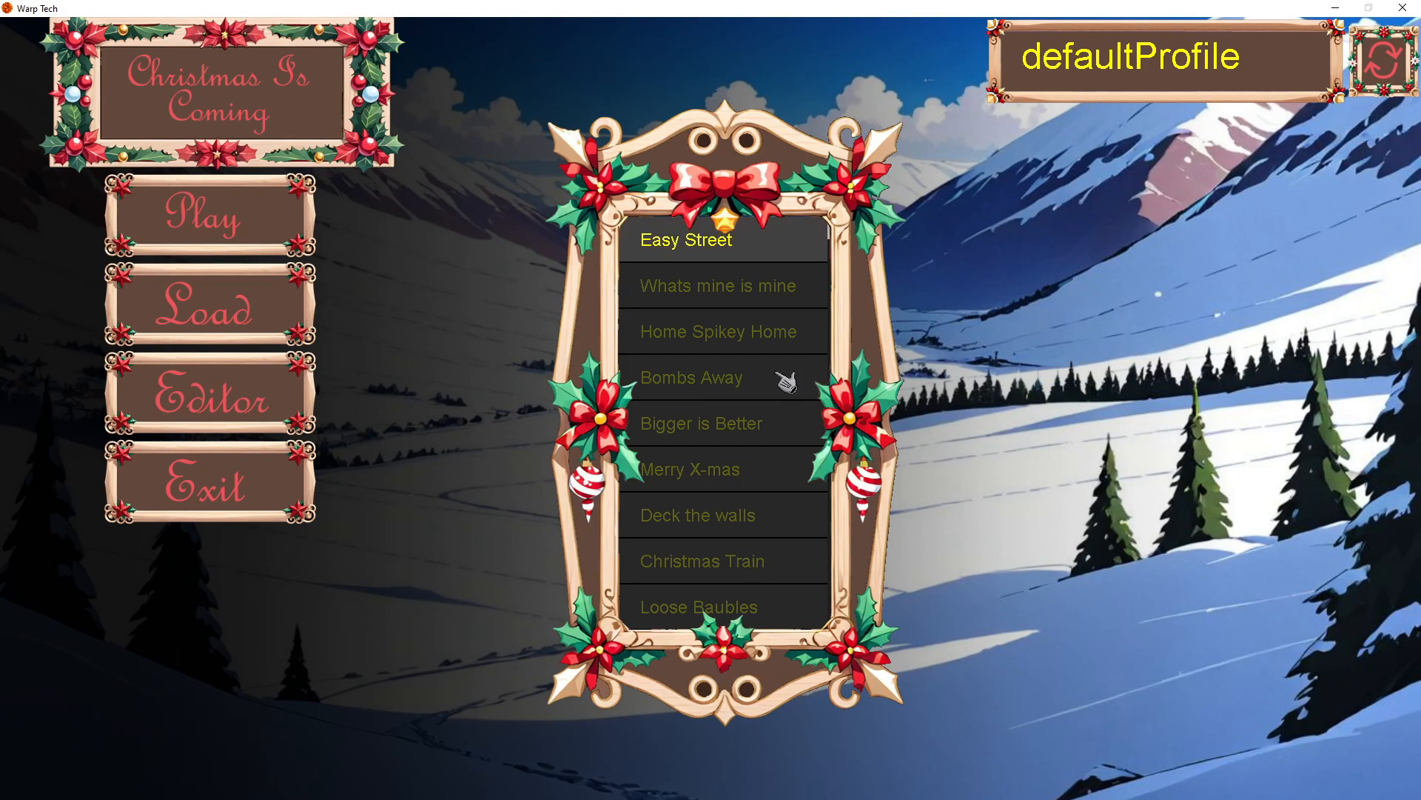
mouse_move(735, 513)
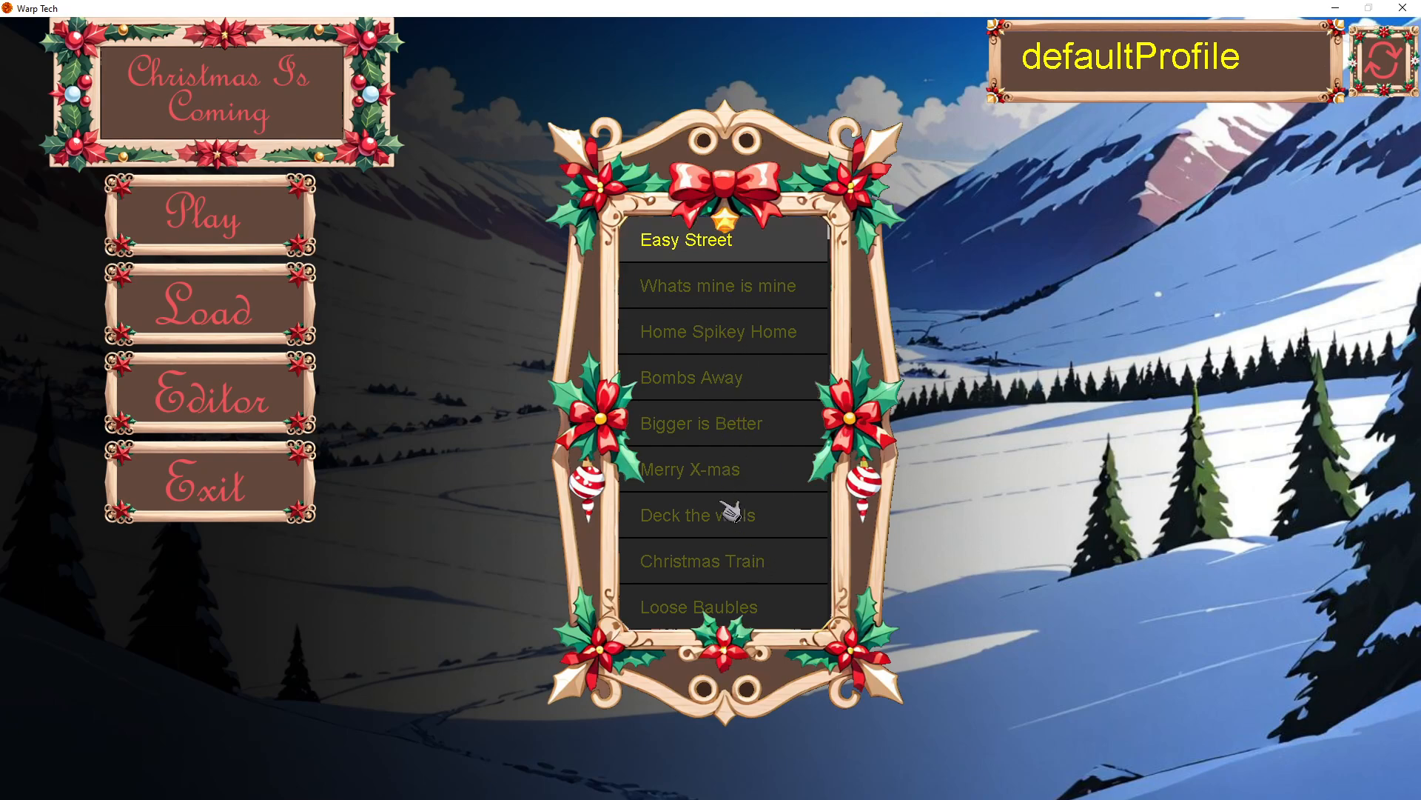
mouse_move(759, 311)
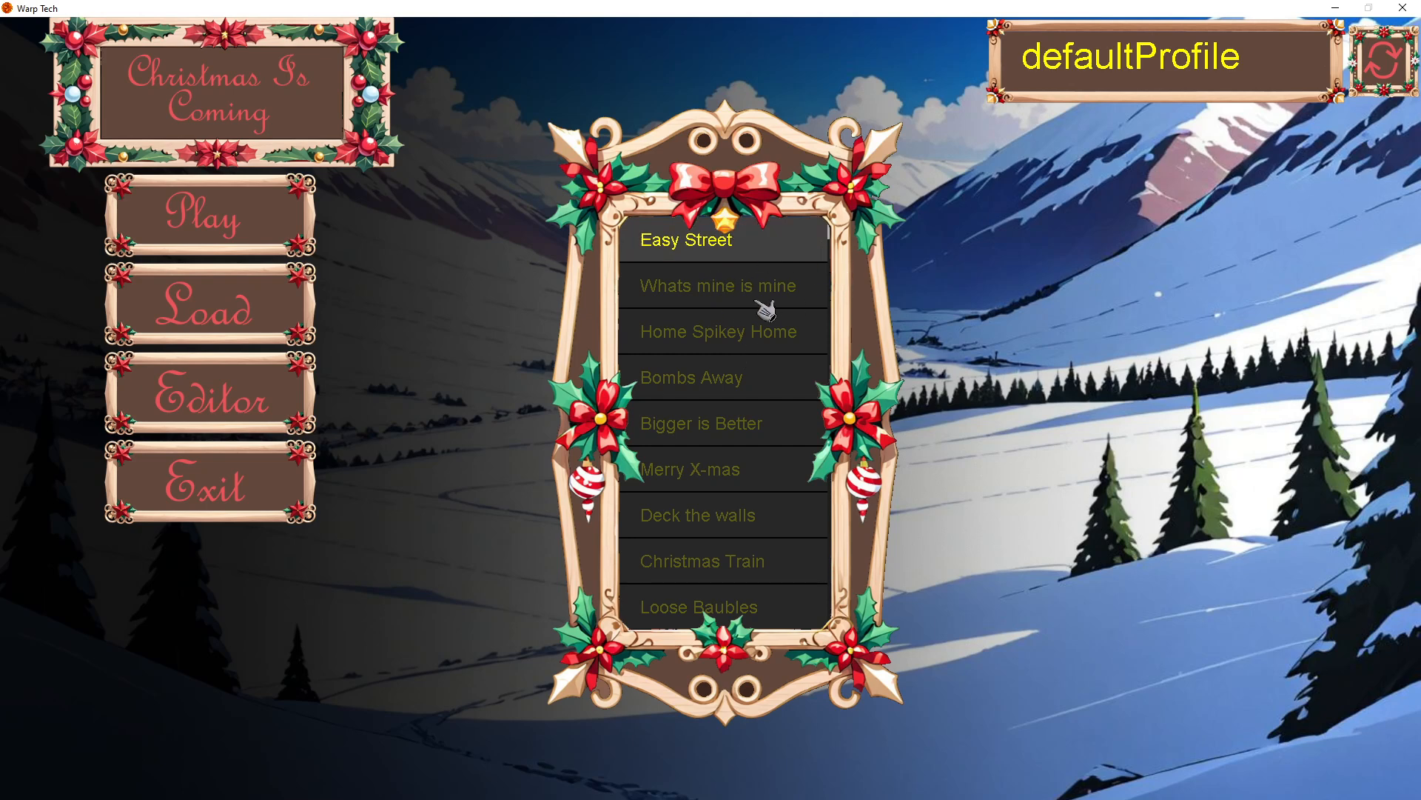
mouse_move(824, 301)
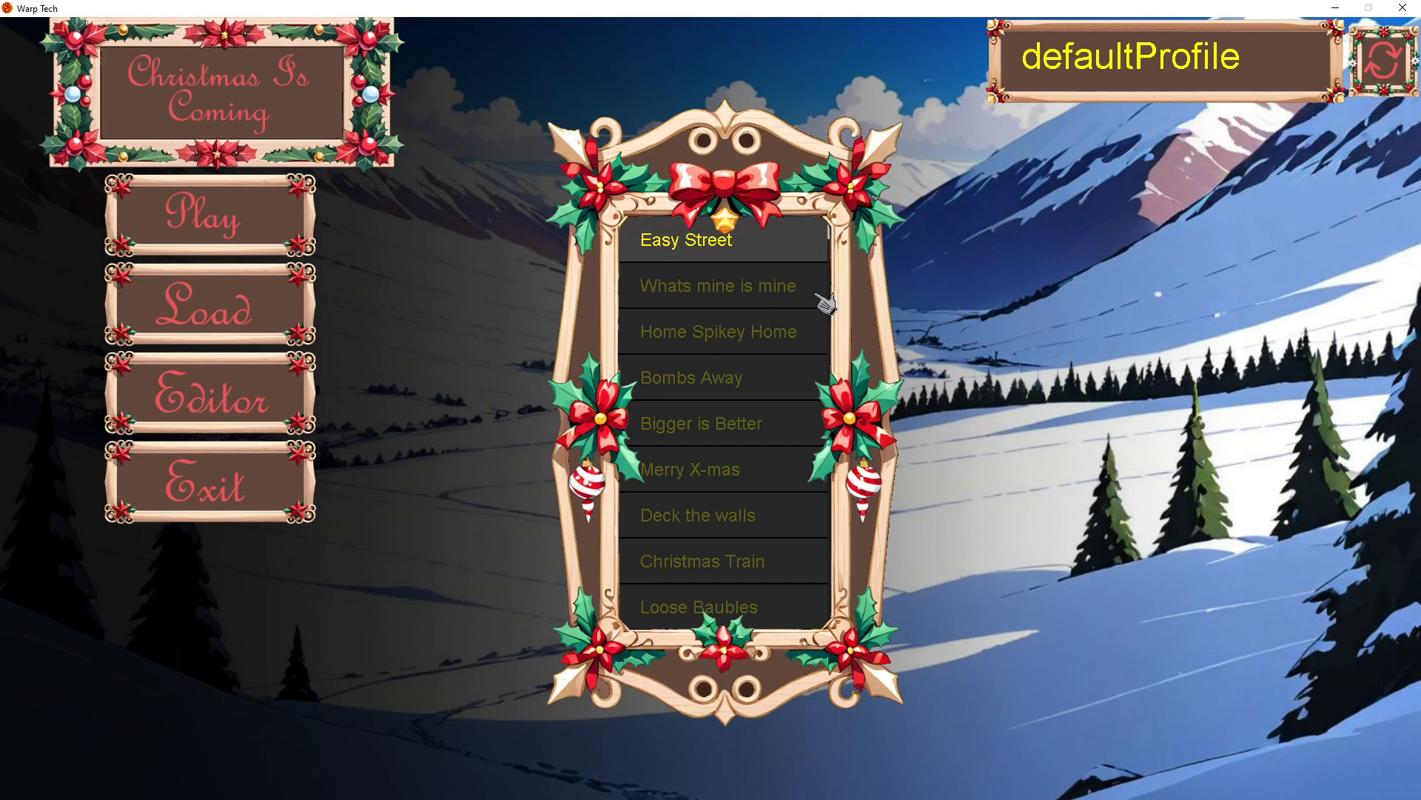
- Create profiles 'my profile' and 'test profile', reselect 'my profile', and launch Easy Street
left_click(1382, 61)
type("m")
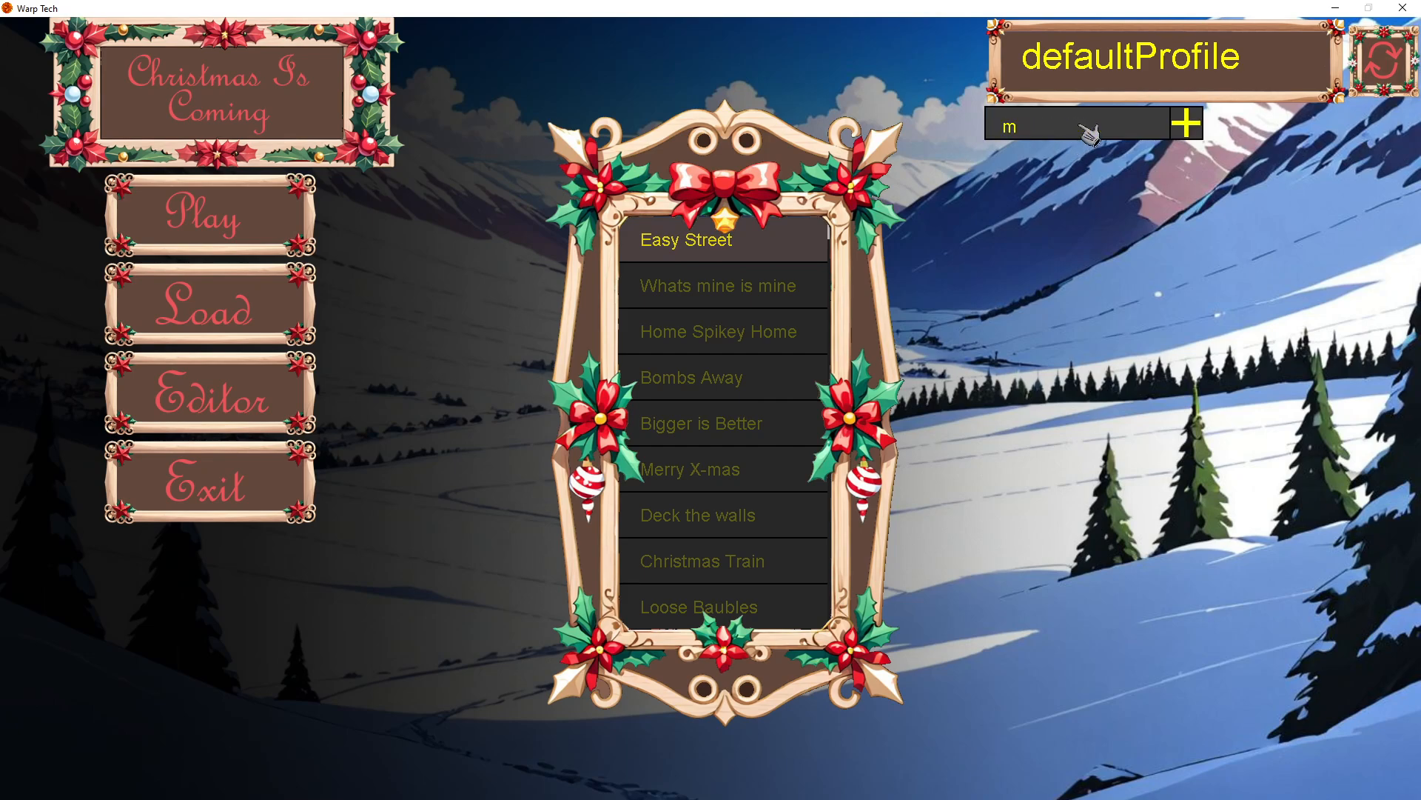
type("y profile")
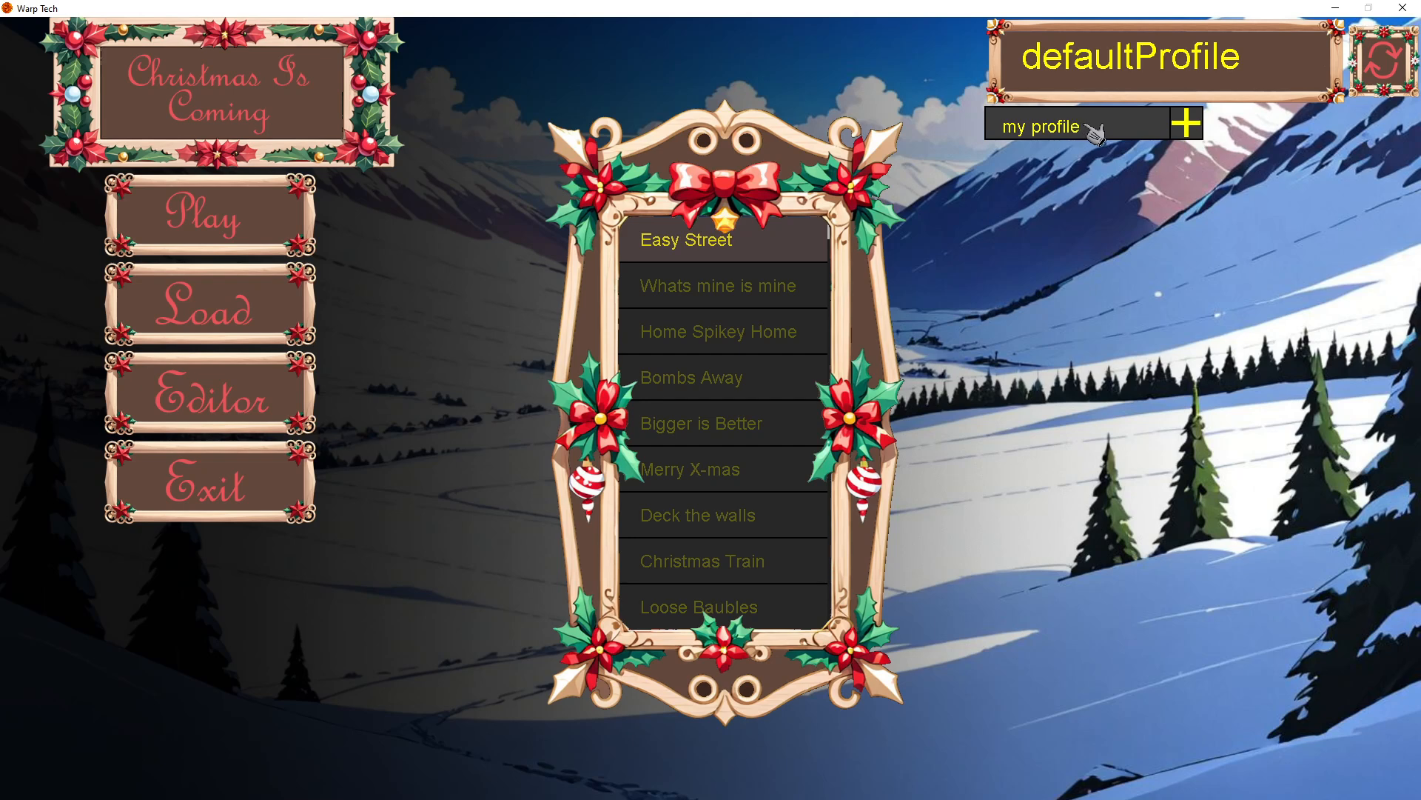
left_click(1042, 126)
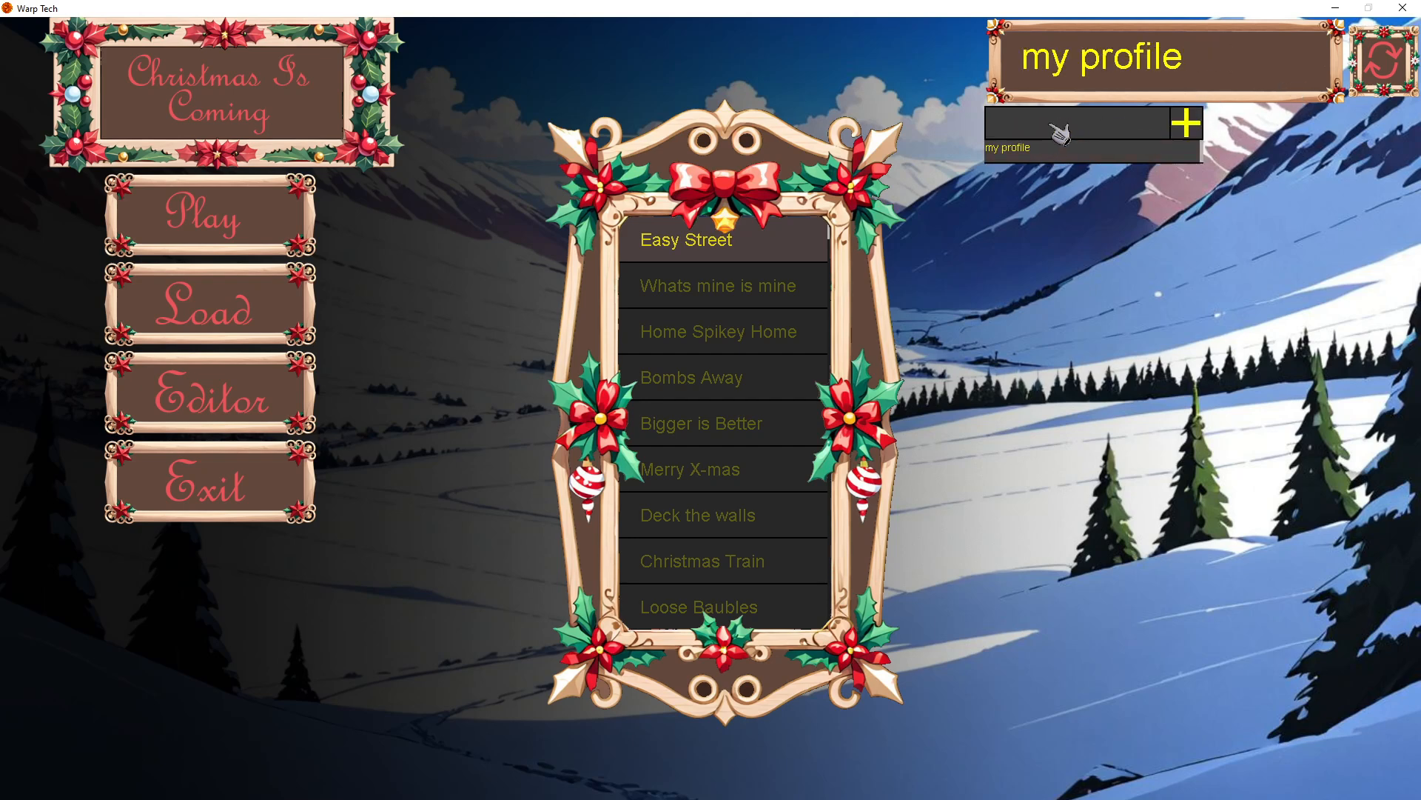
type("test profile")
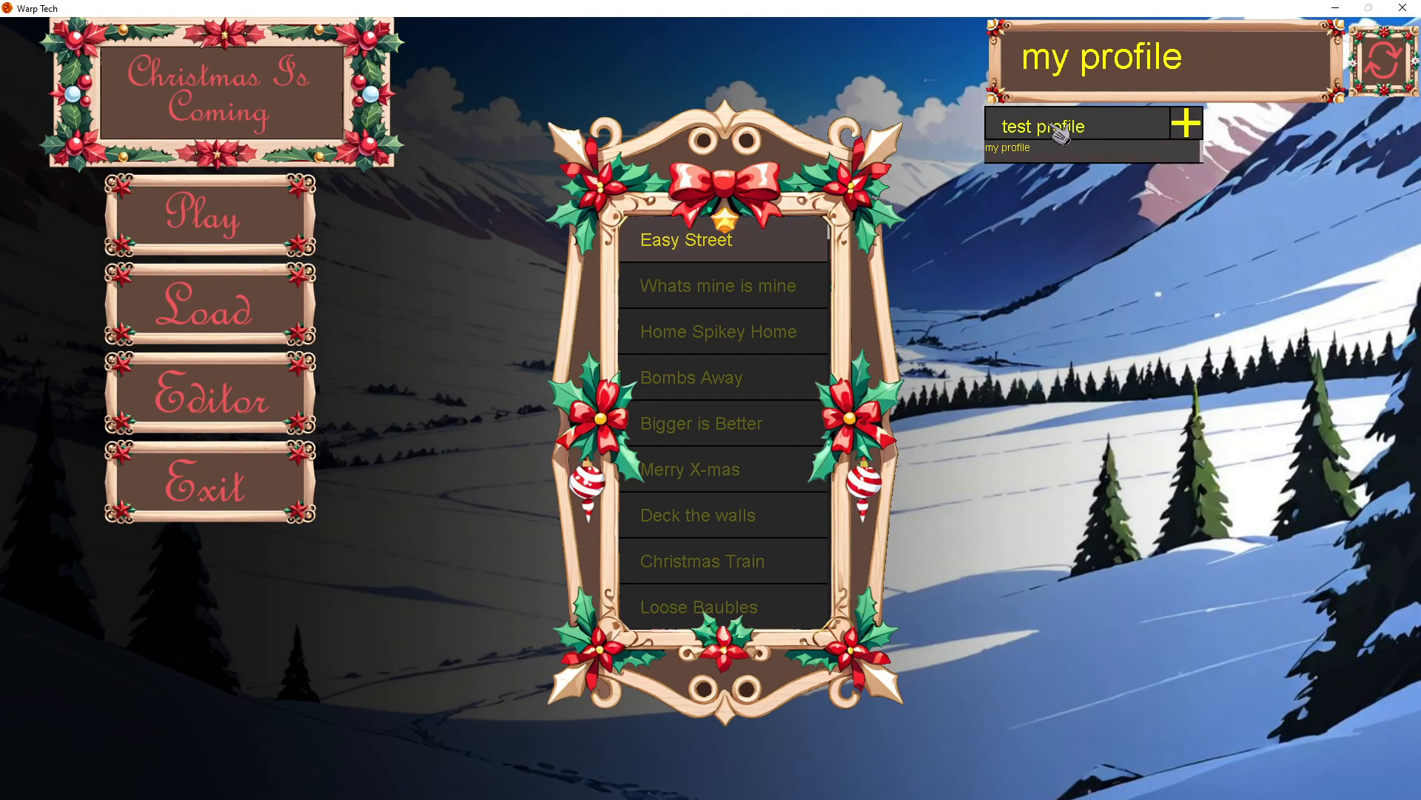
left_click(1009, 170)
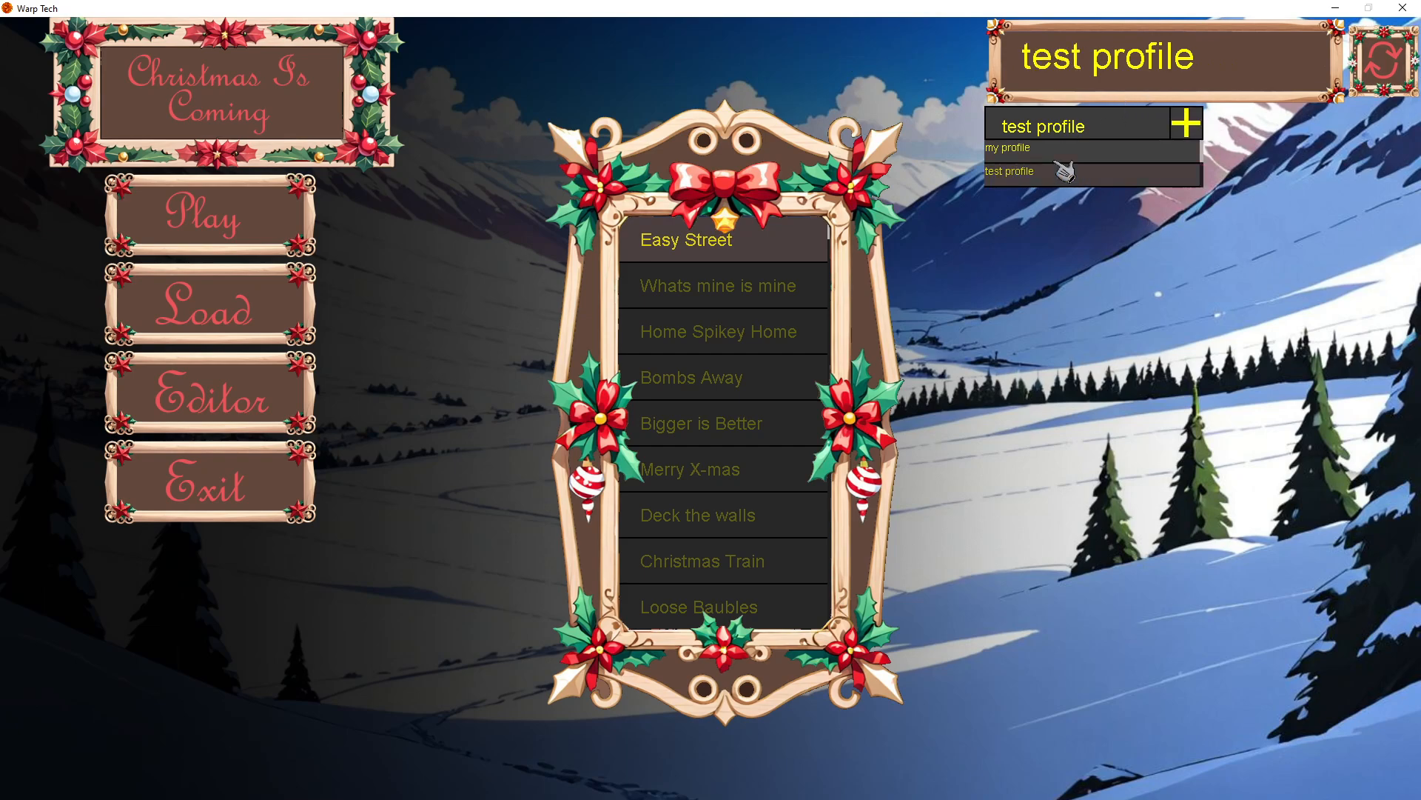
left_click(1005, 147)
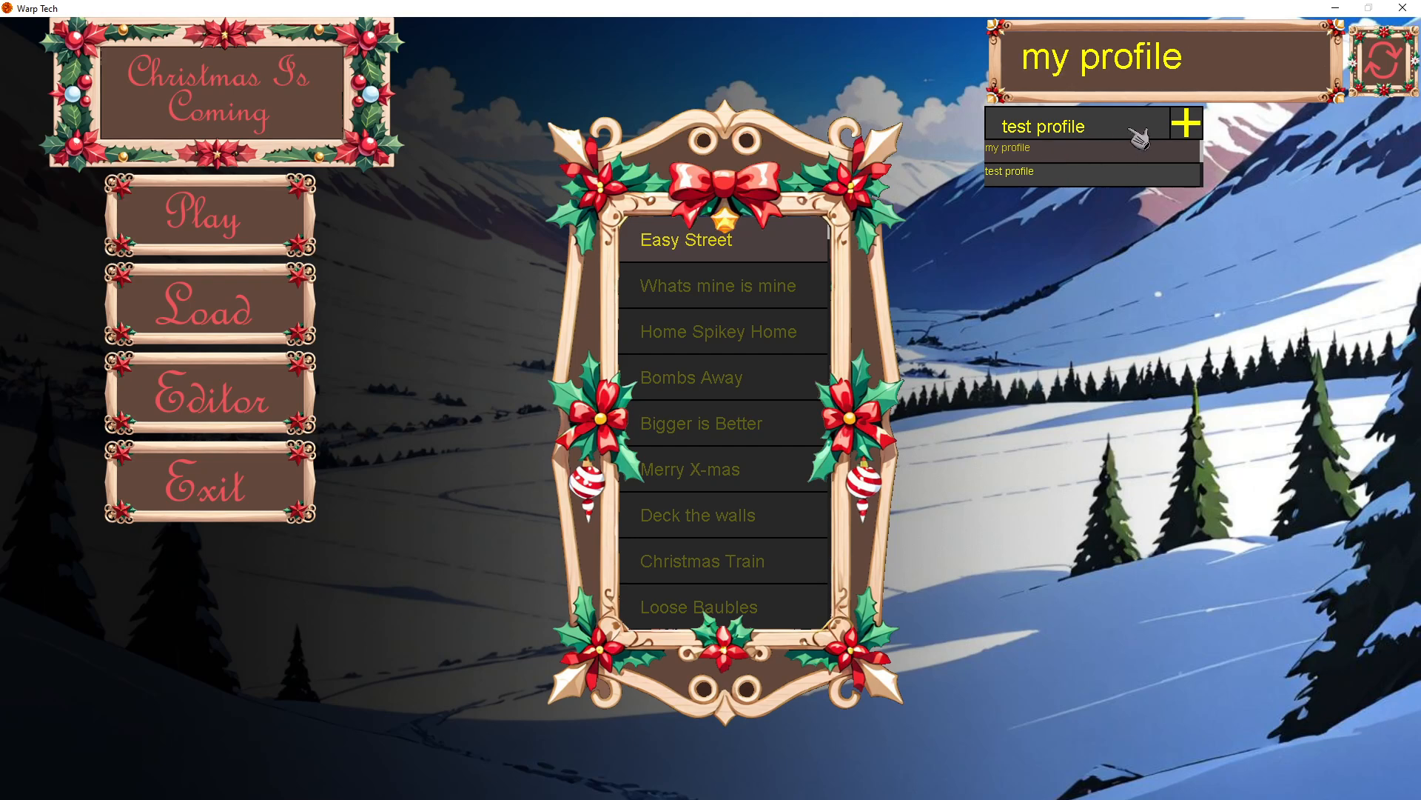
mouse_move(716, 240)
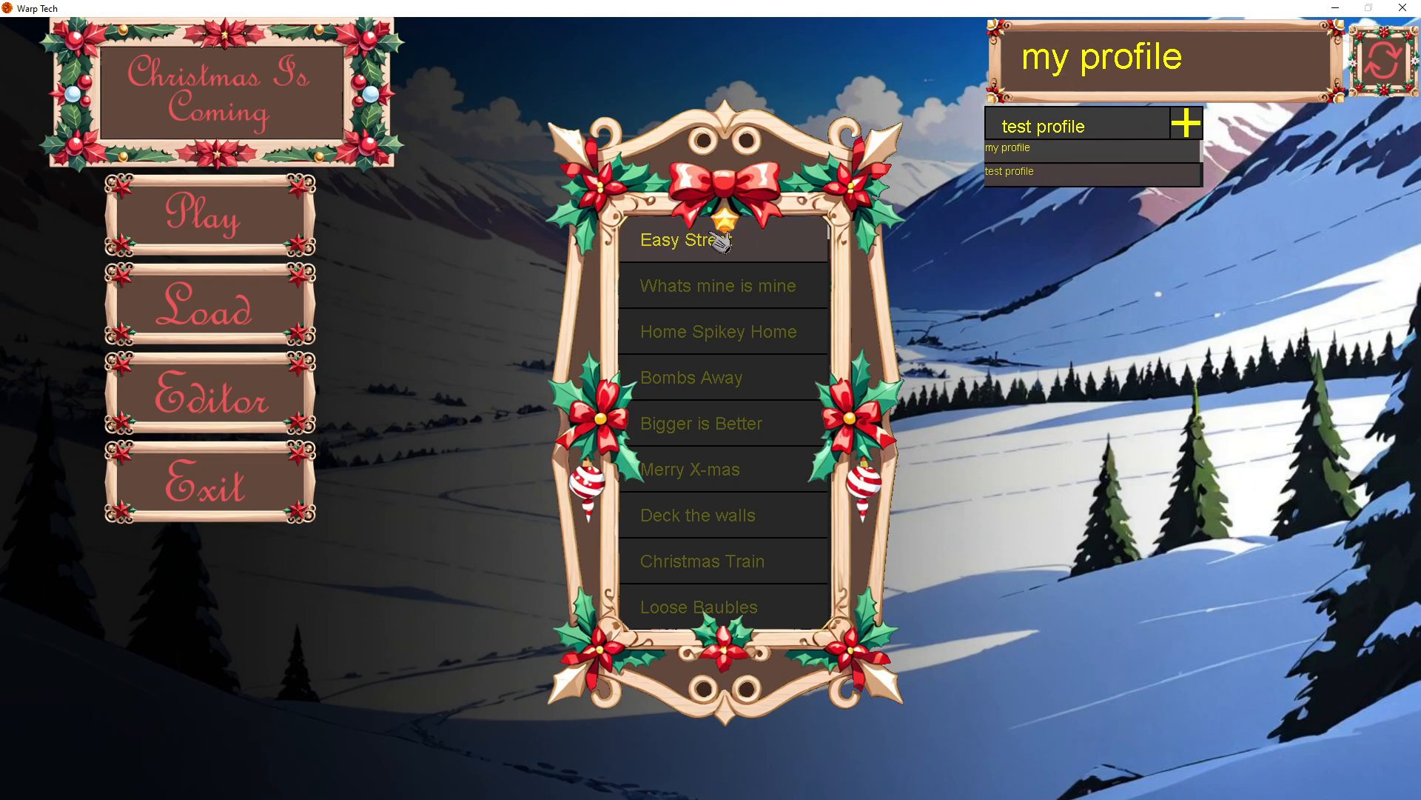
left_click(681, 240)
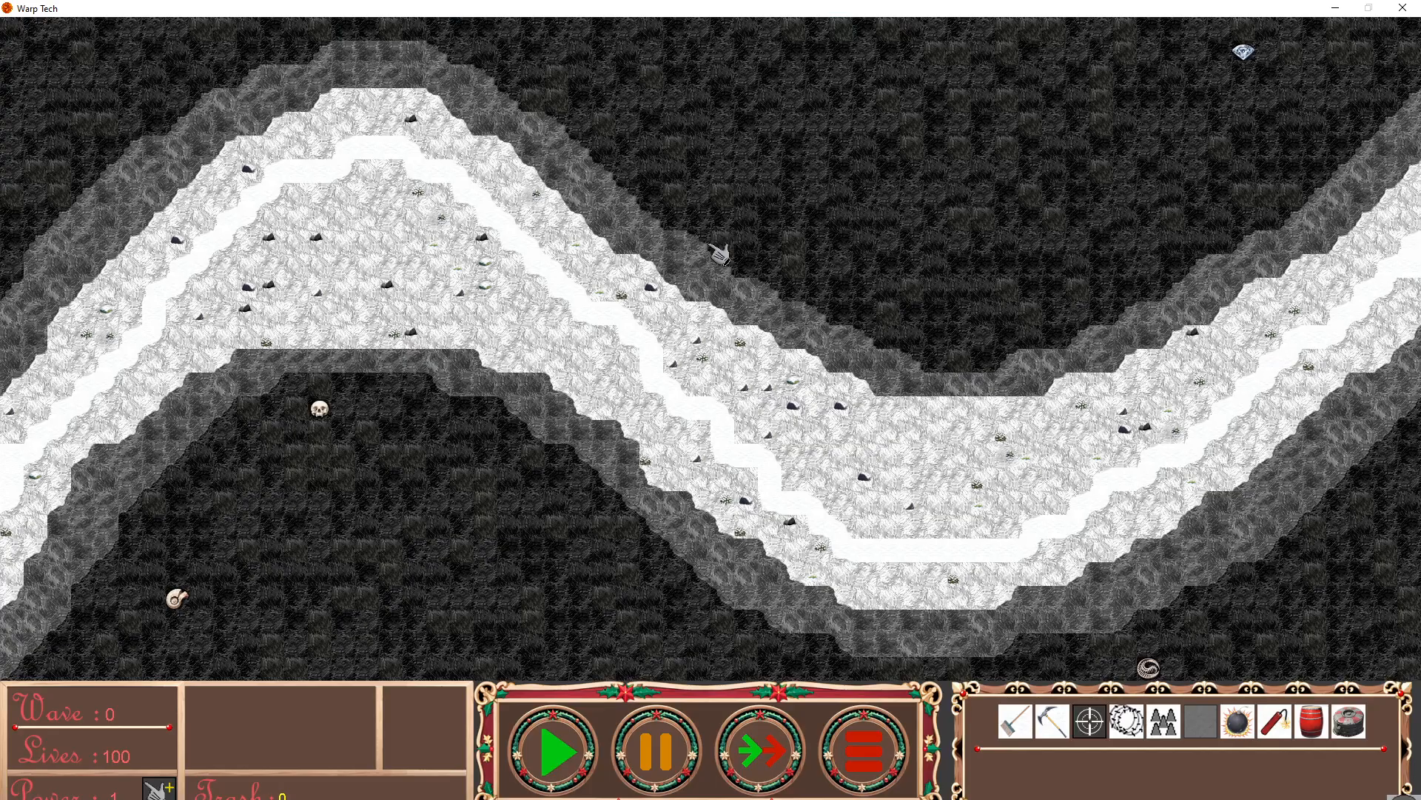
mouse_move(401, 15)
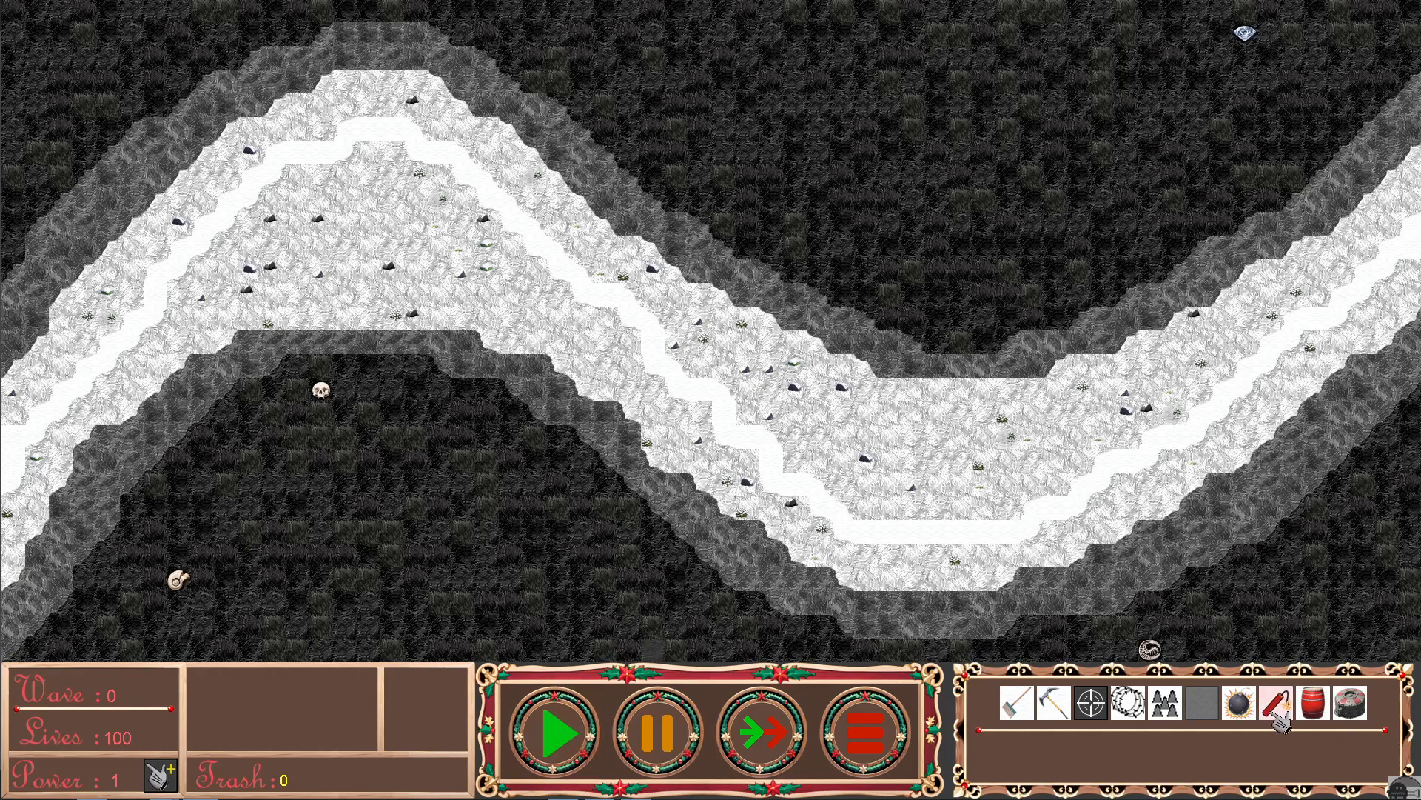
left_click(17, 784)
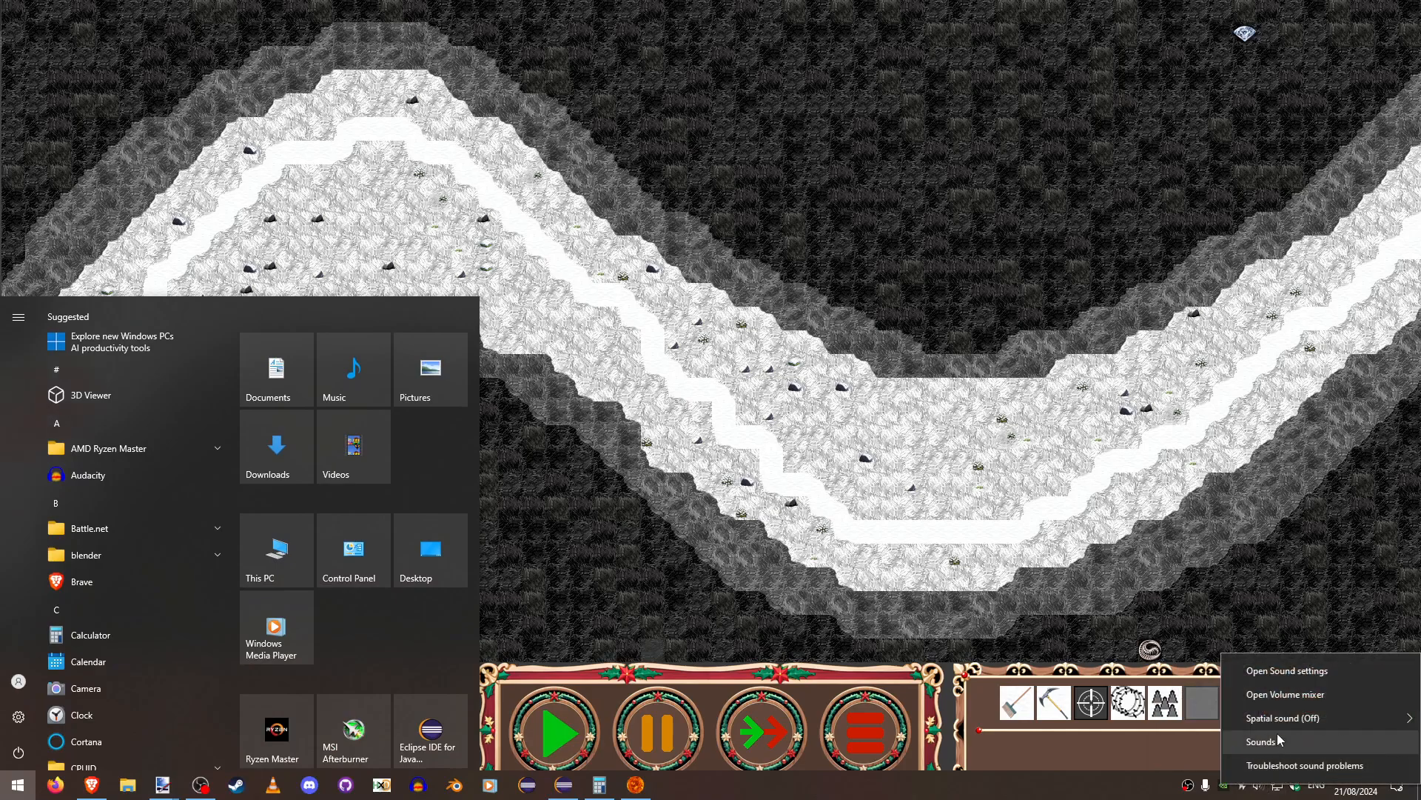
- Open and close the Windows Volume Mixer, then start wave 1 of Easy Street
left_click(1285, 694)
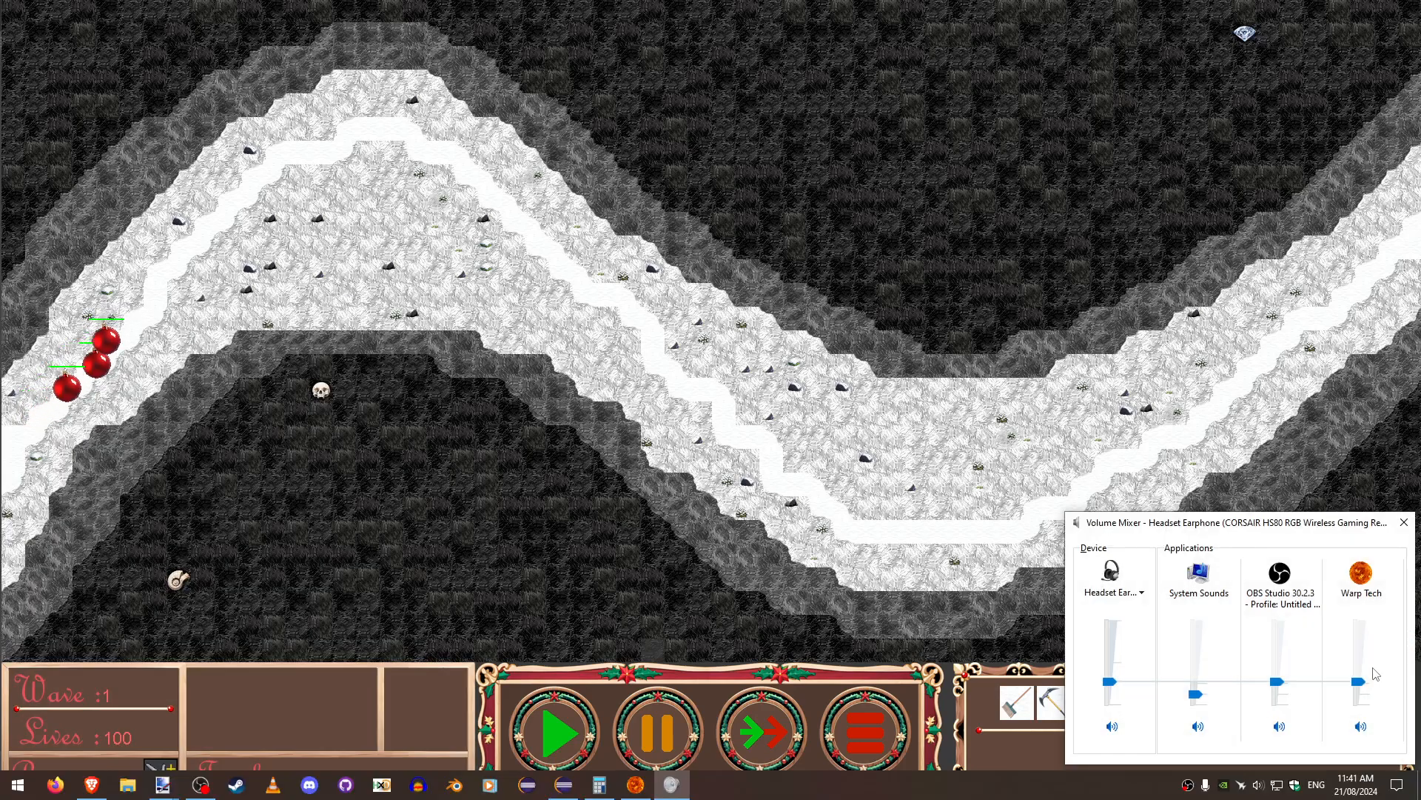
left_click(1405, 522)
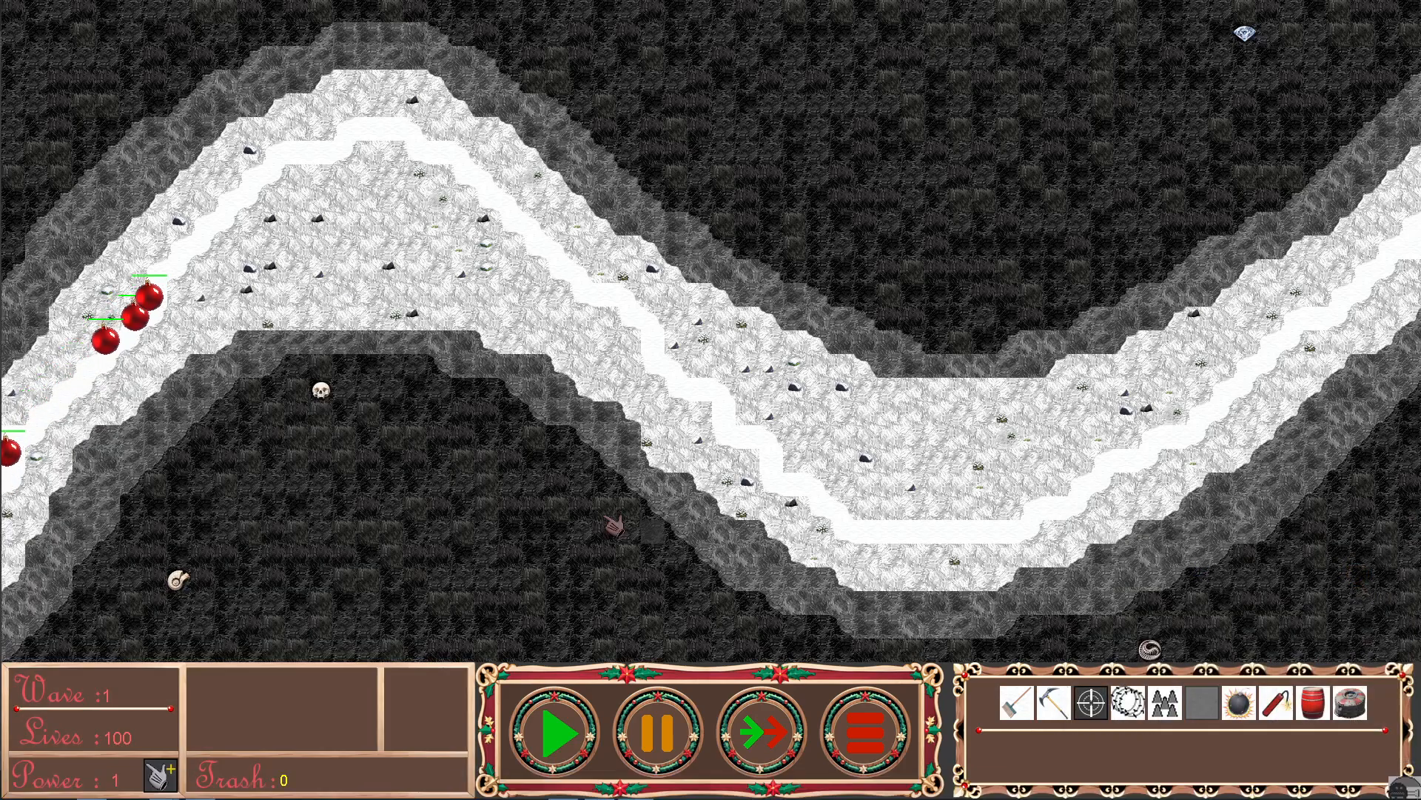
left_click(556, 734)
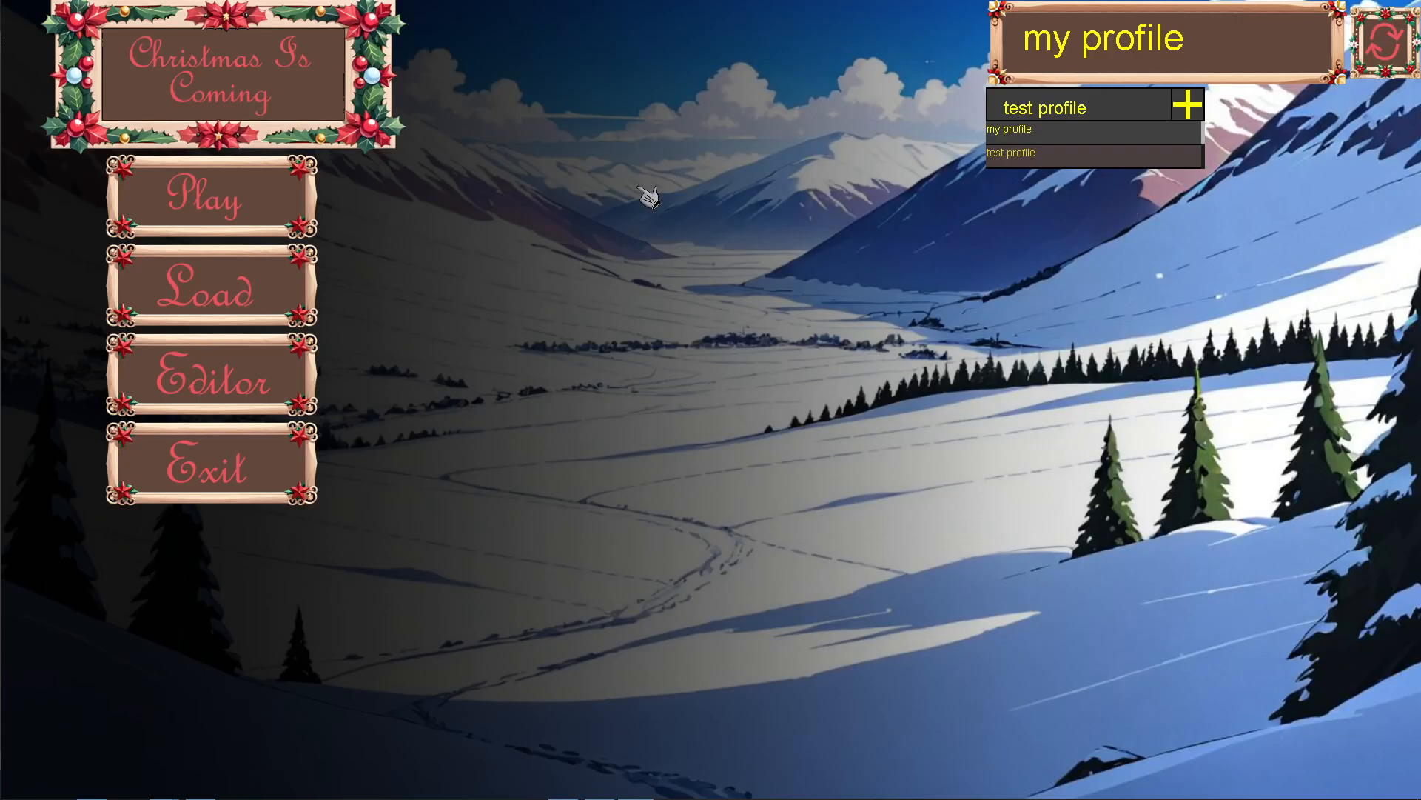
left_click(209, 197)
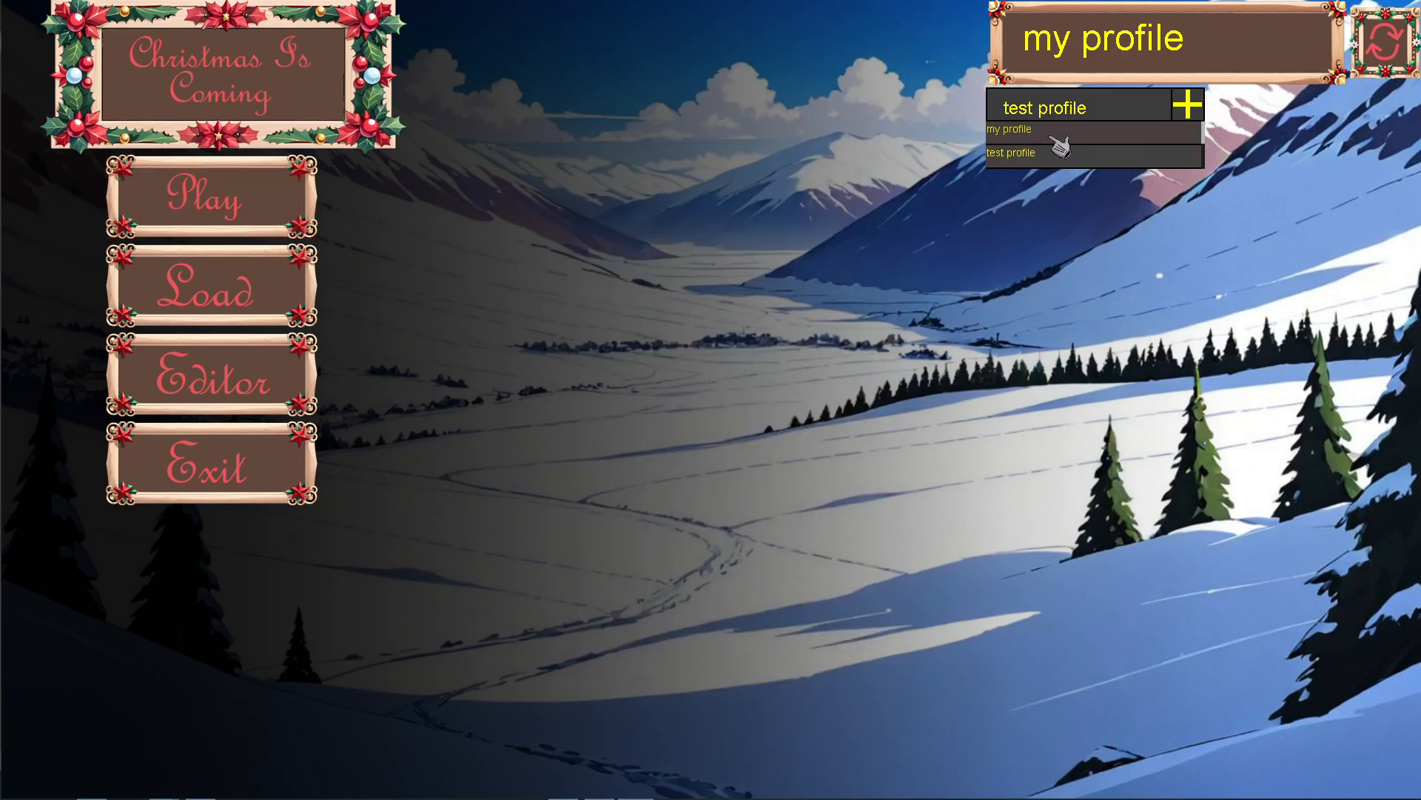
left_click(1011, 153)
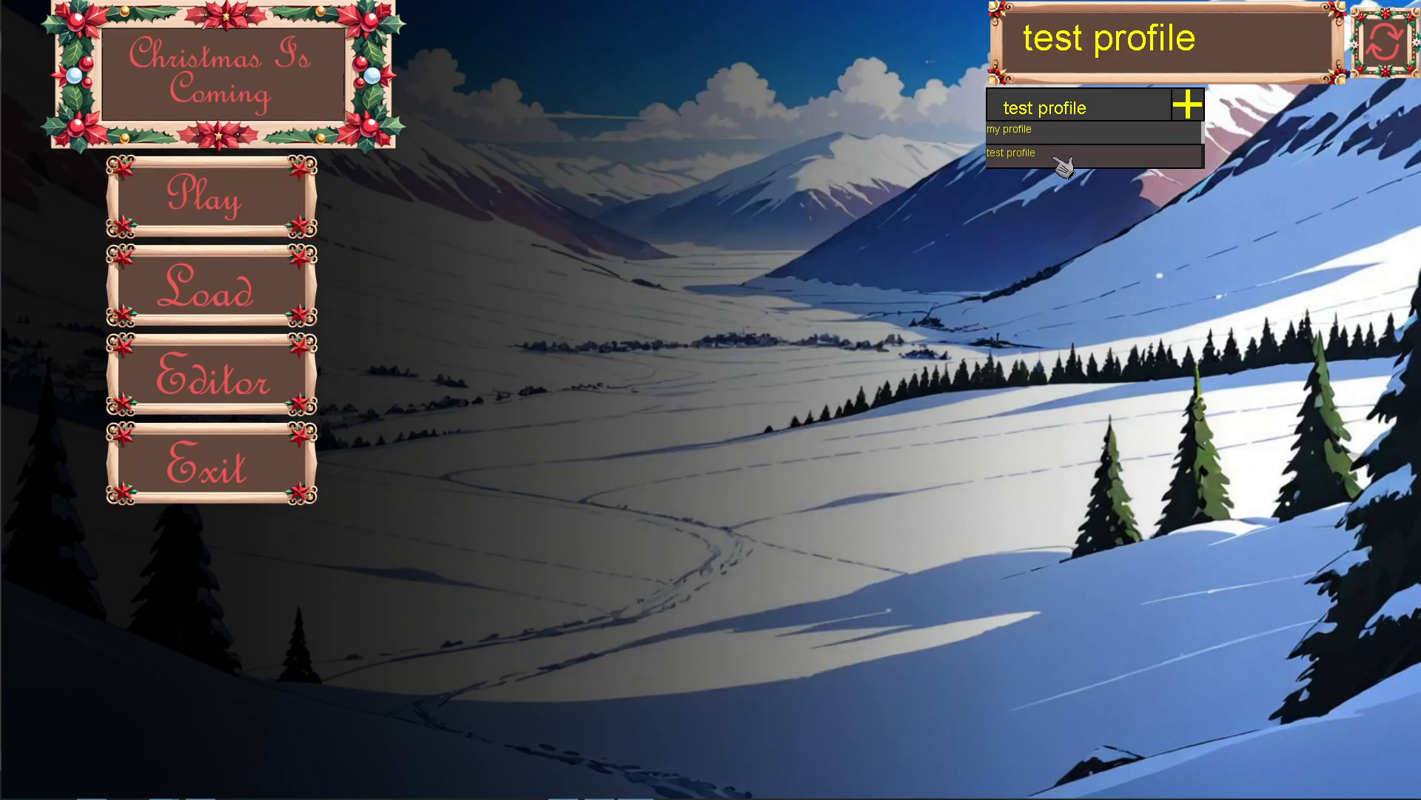
left_click(212, 198)
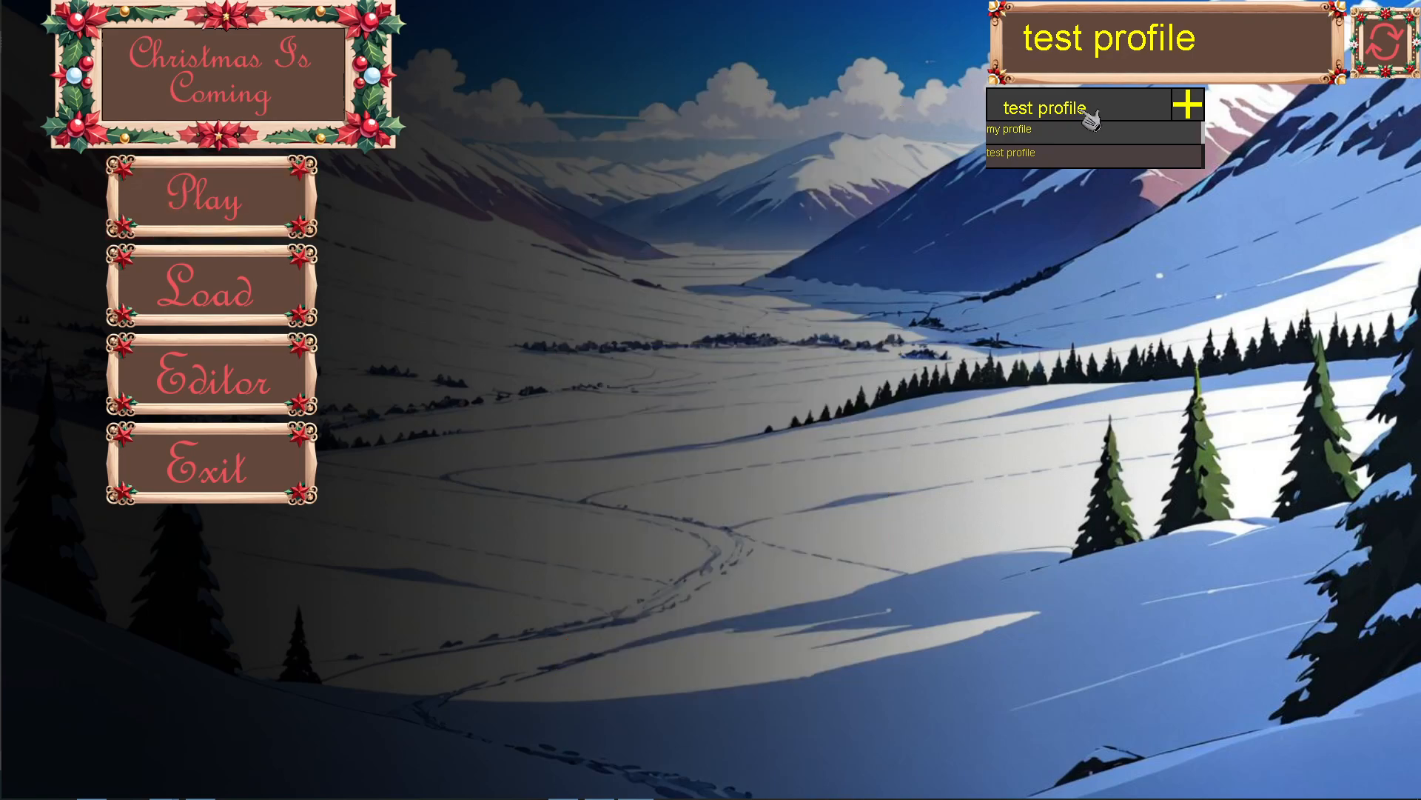
left_click(1009, 129)
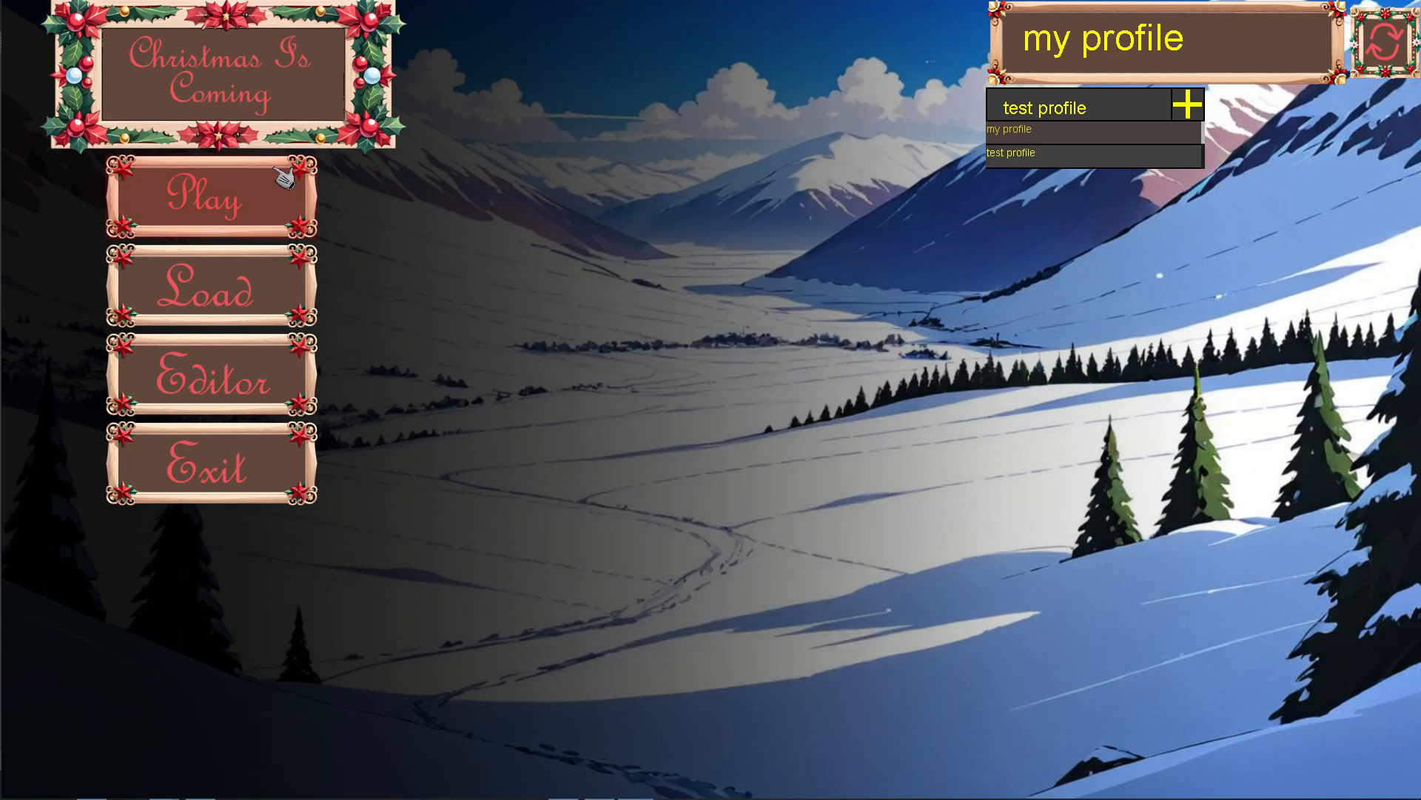
mouse_move(1093, 154)
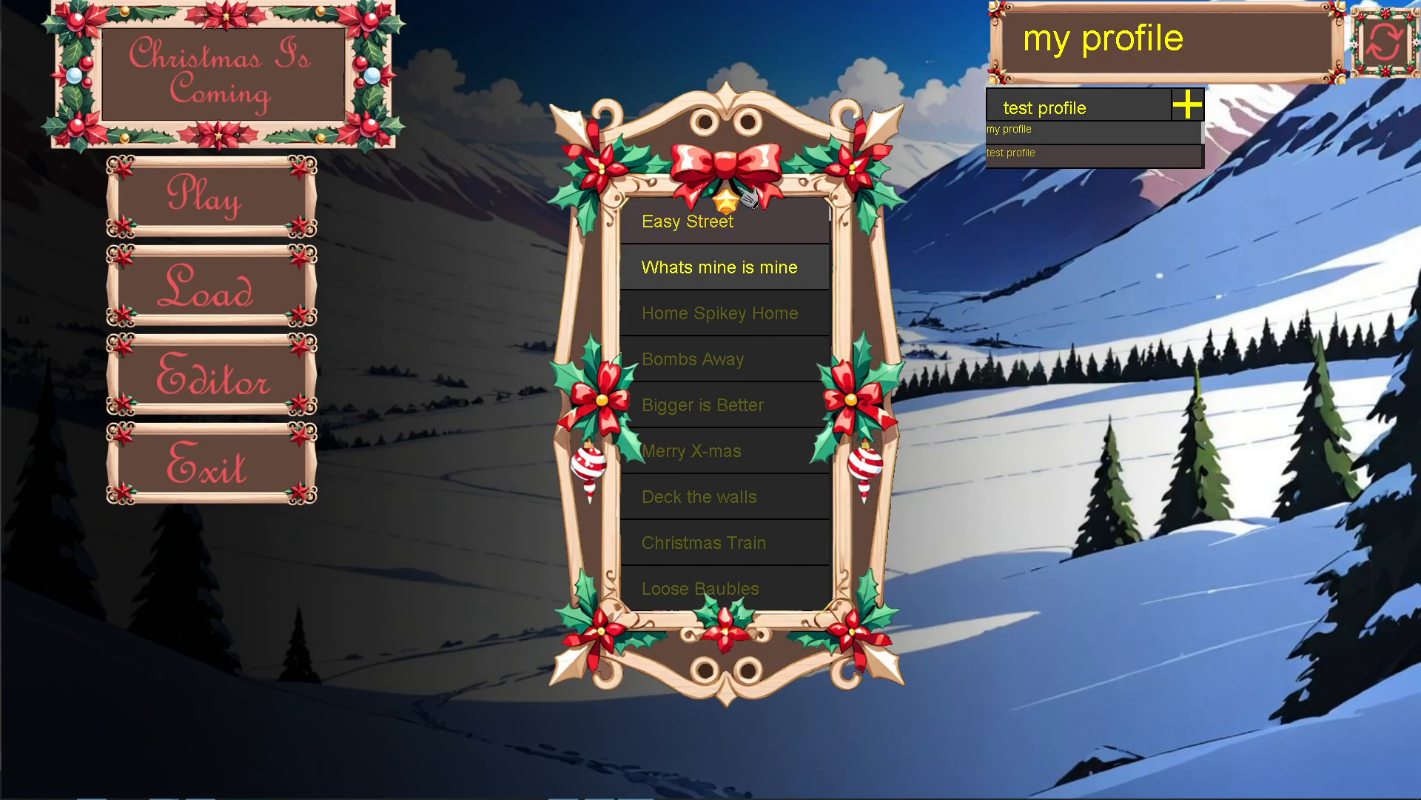
mouse_move(1137, 126)
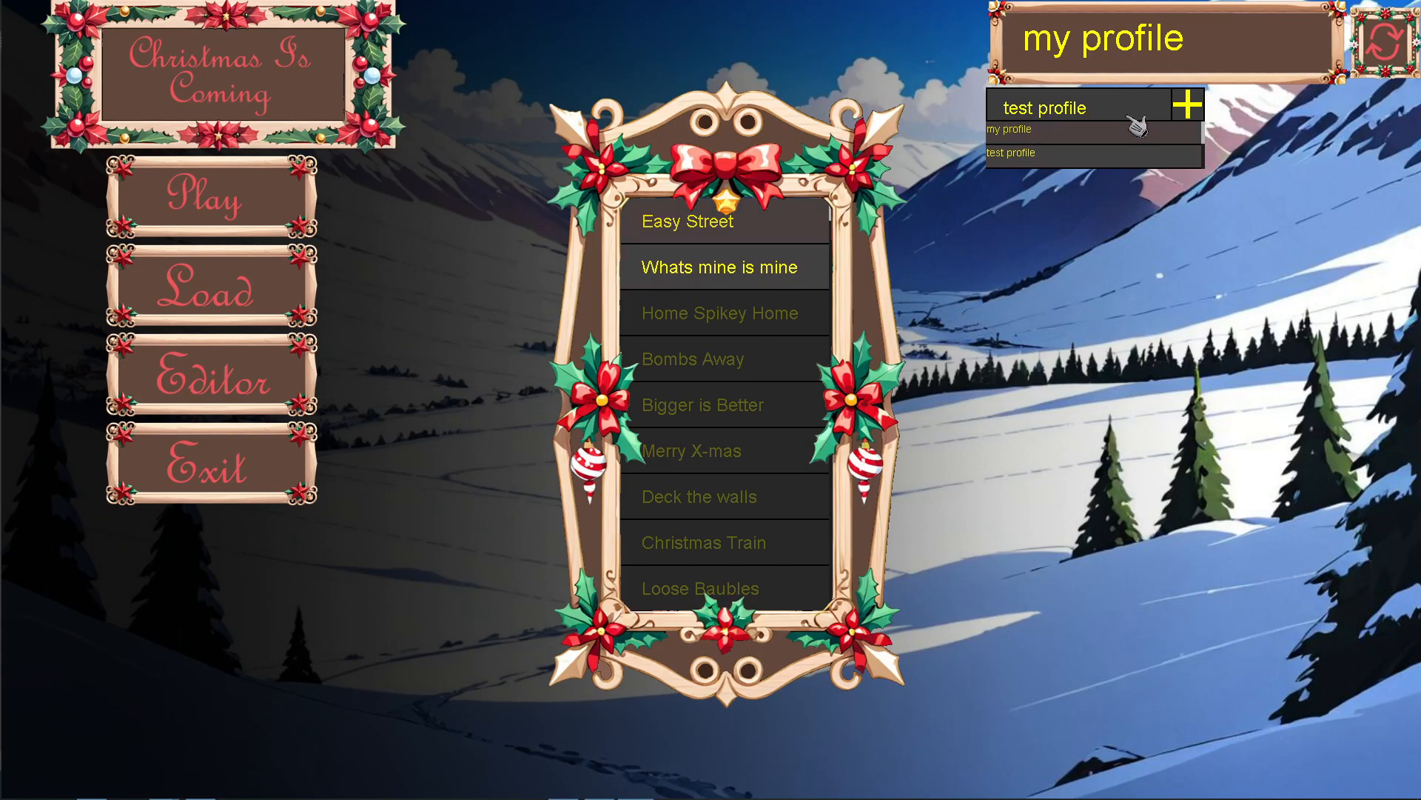
mouse_move(1083, 132)
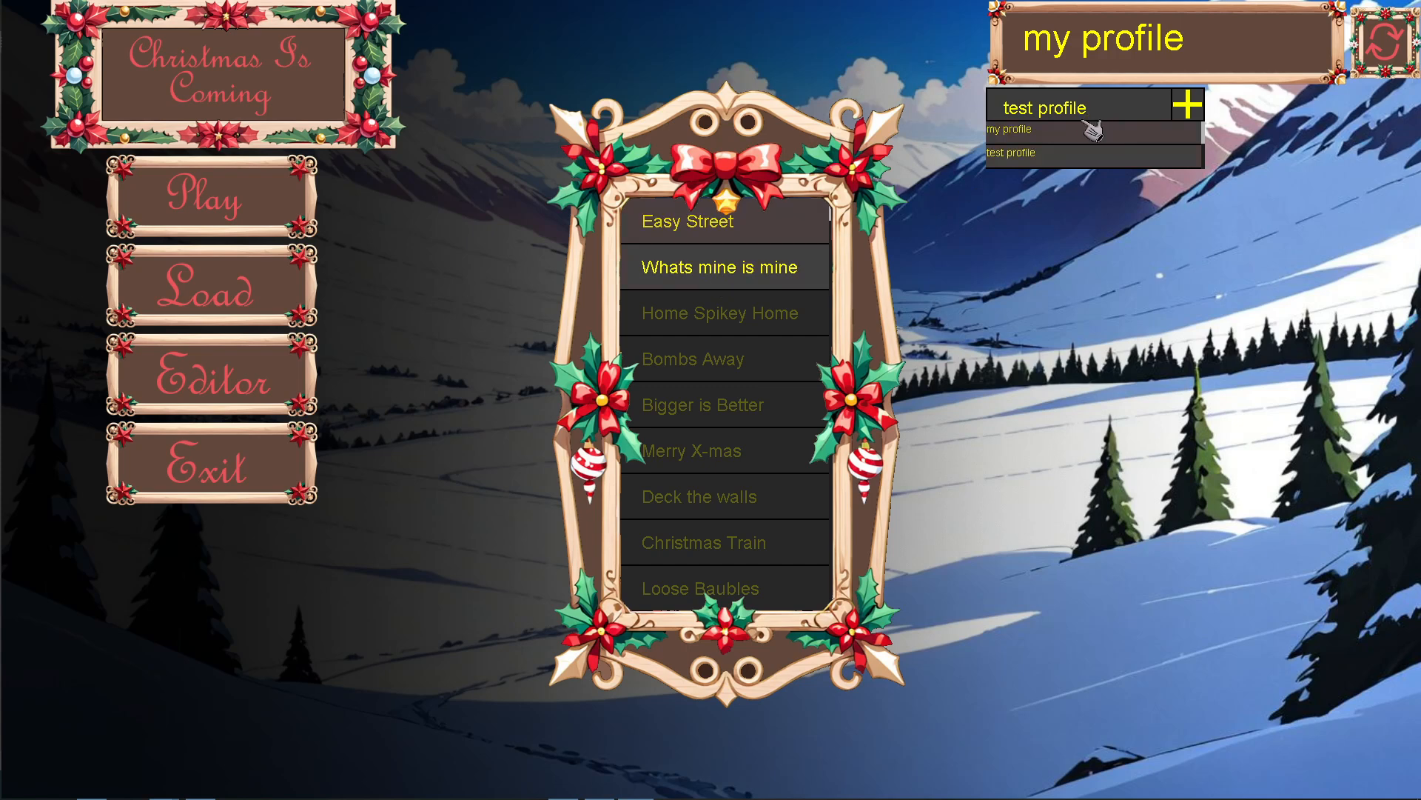
mouse_move(1029, 149)
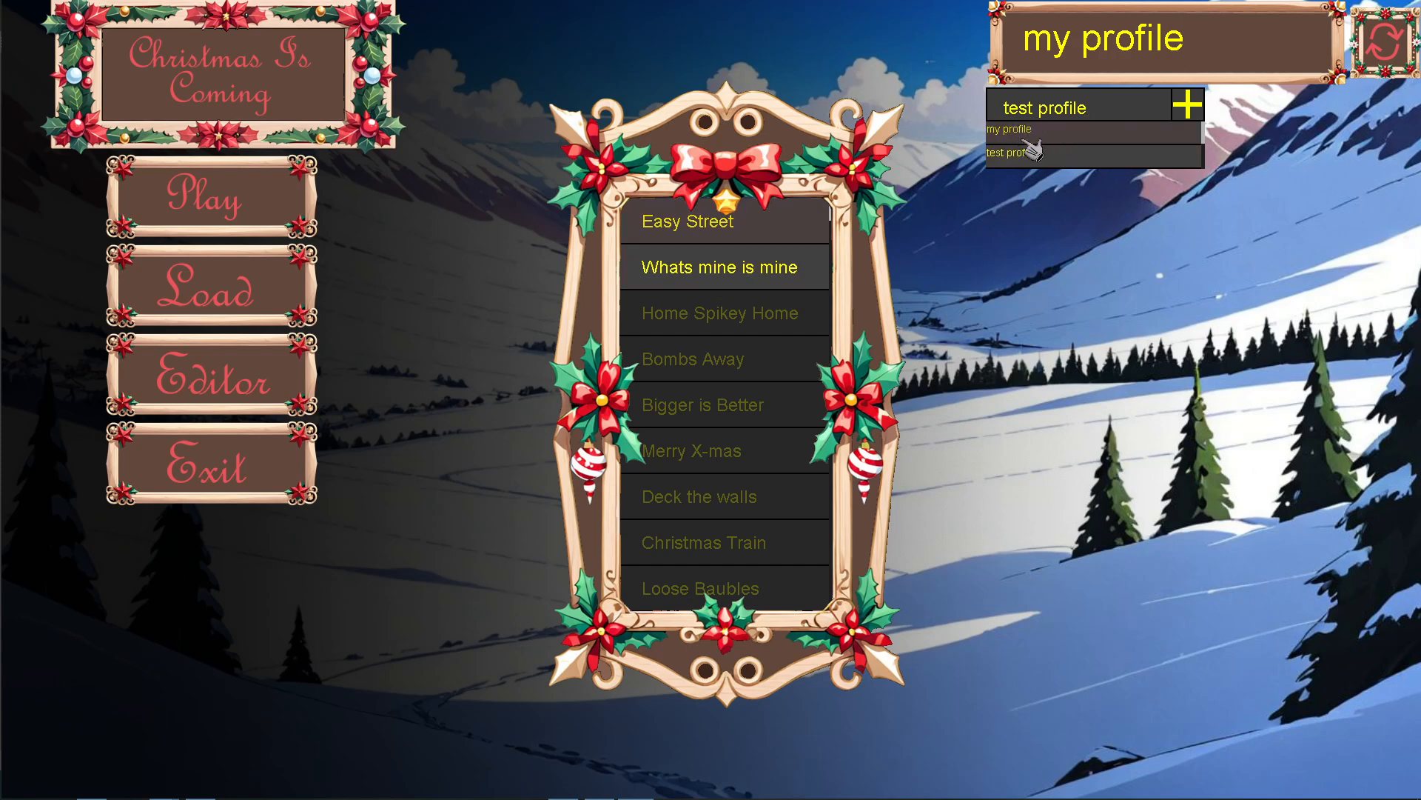
mouse_move(887, 315)
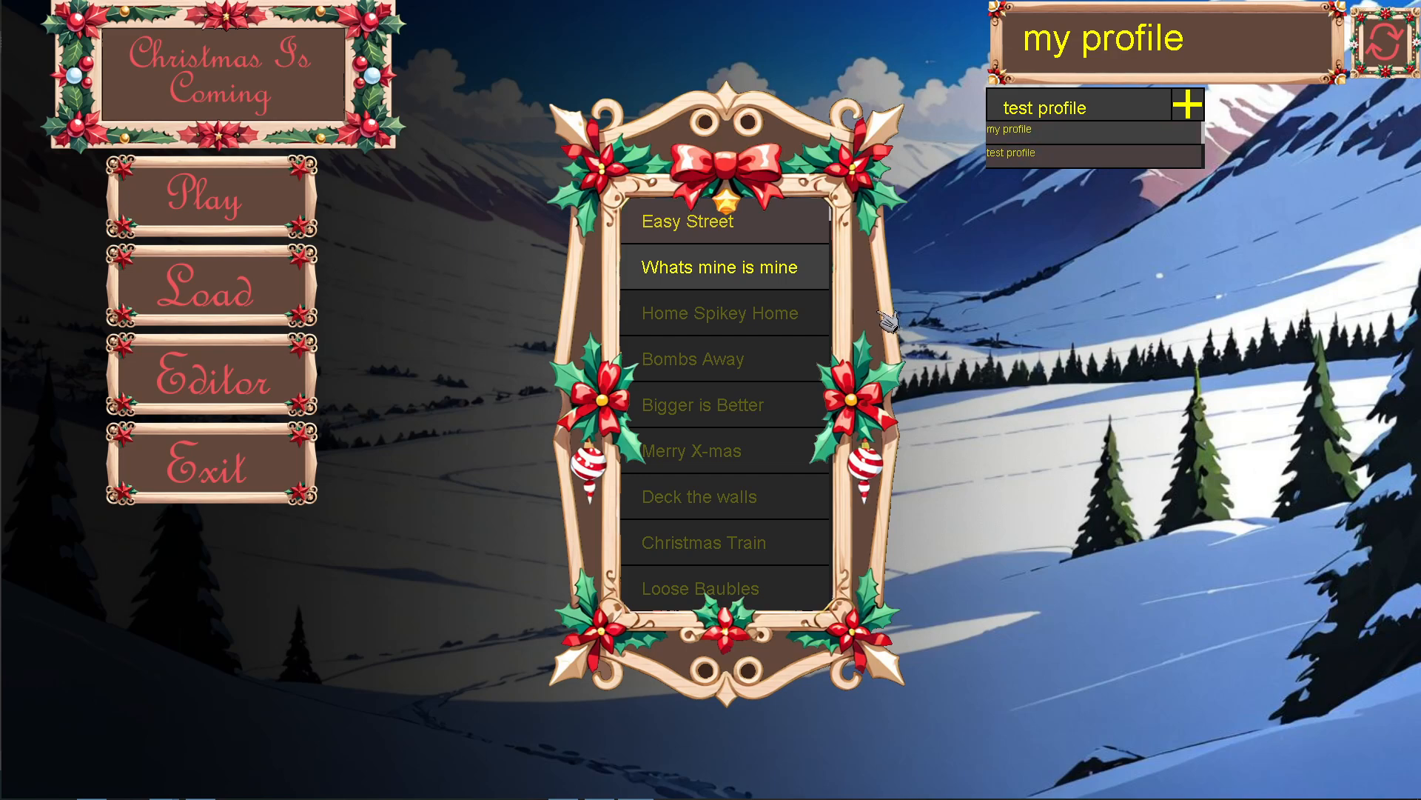
mouse_move(825, 281)
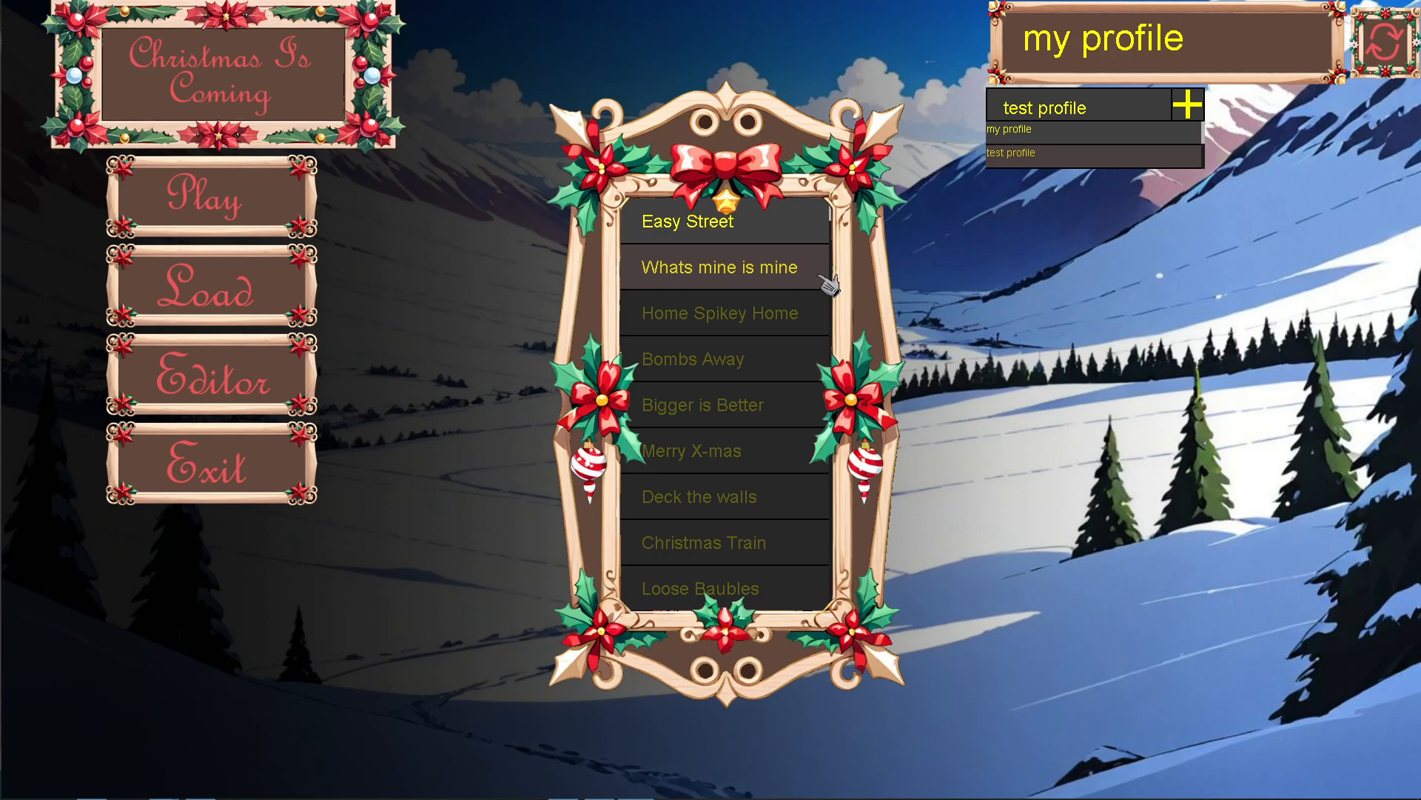
mouse_move(771, 262)
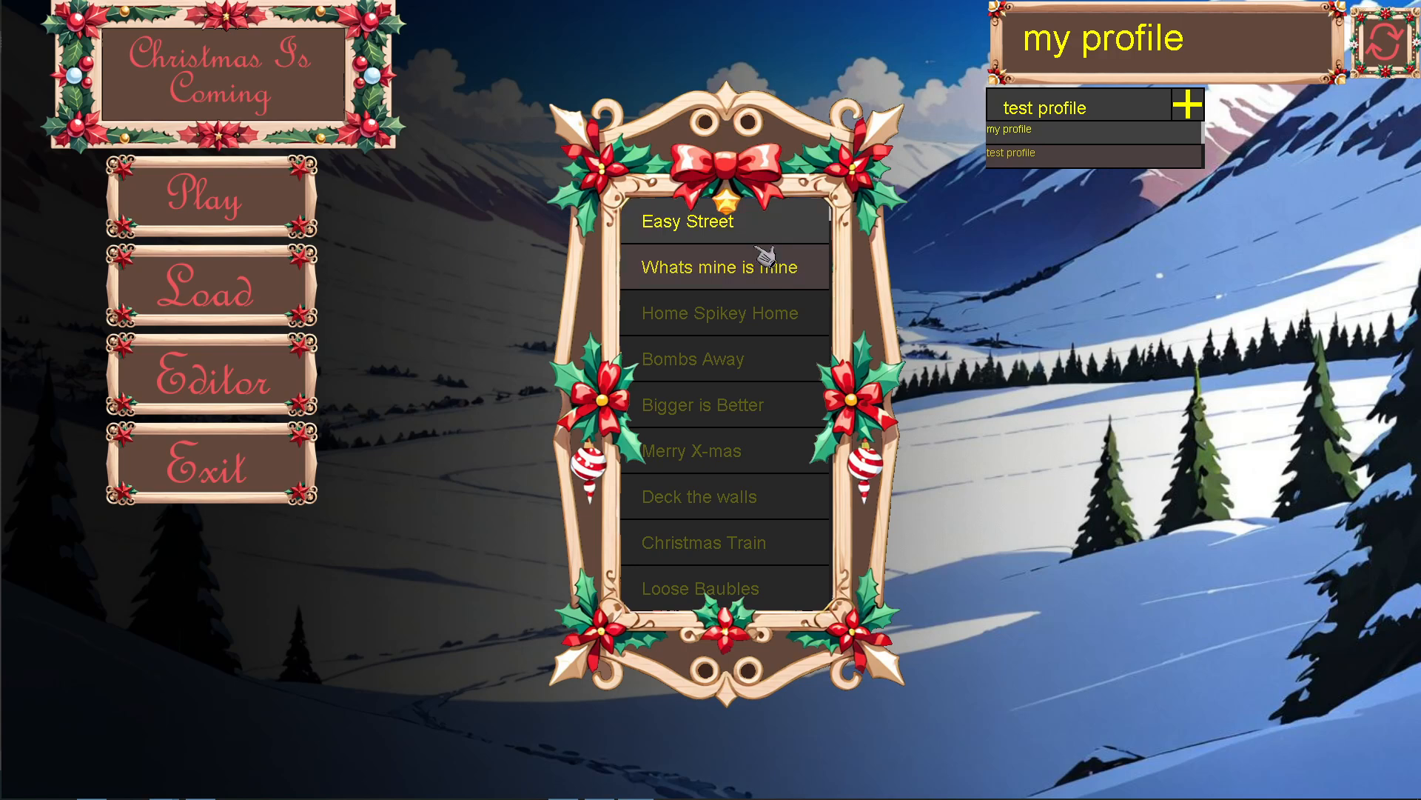
mouse_move(1017, 186)
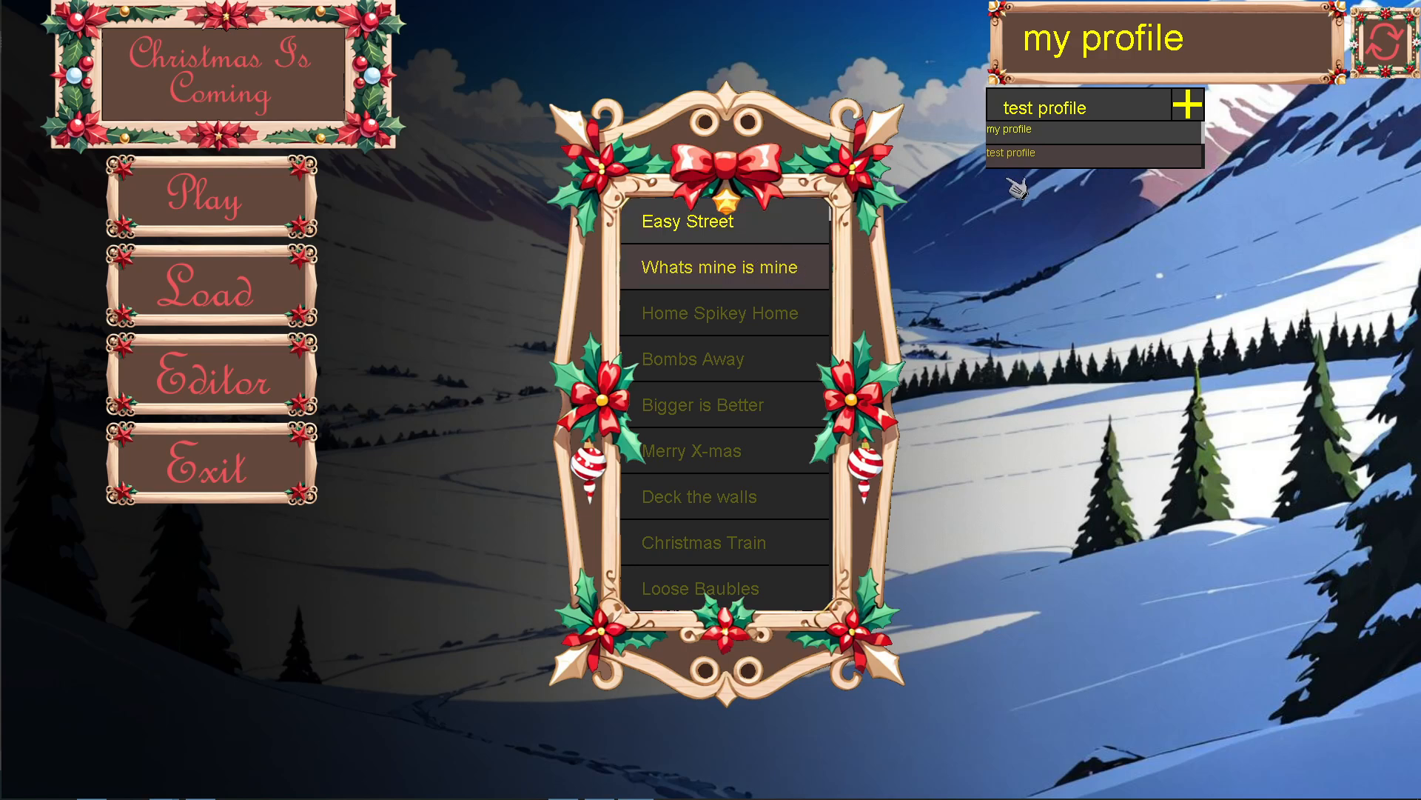
mouse_move(1005, 197)
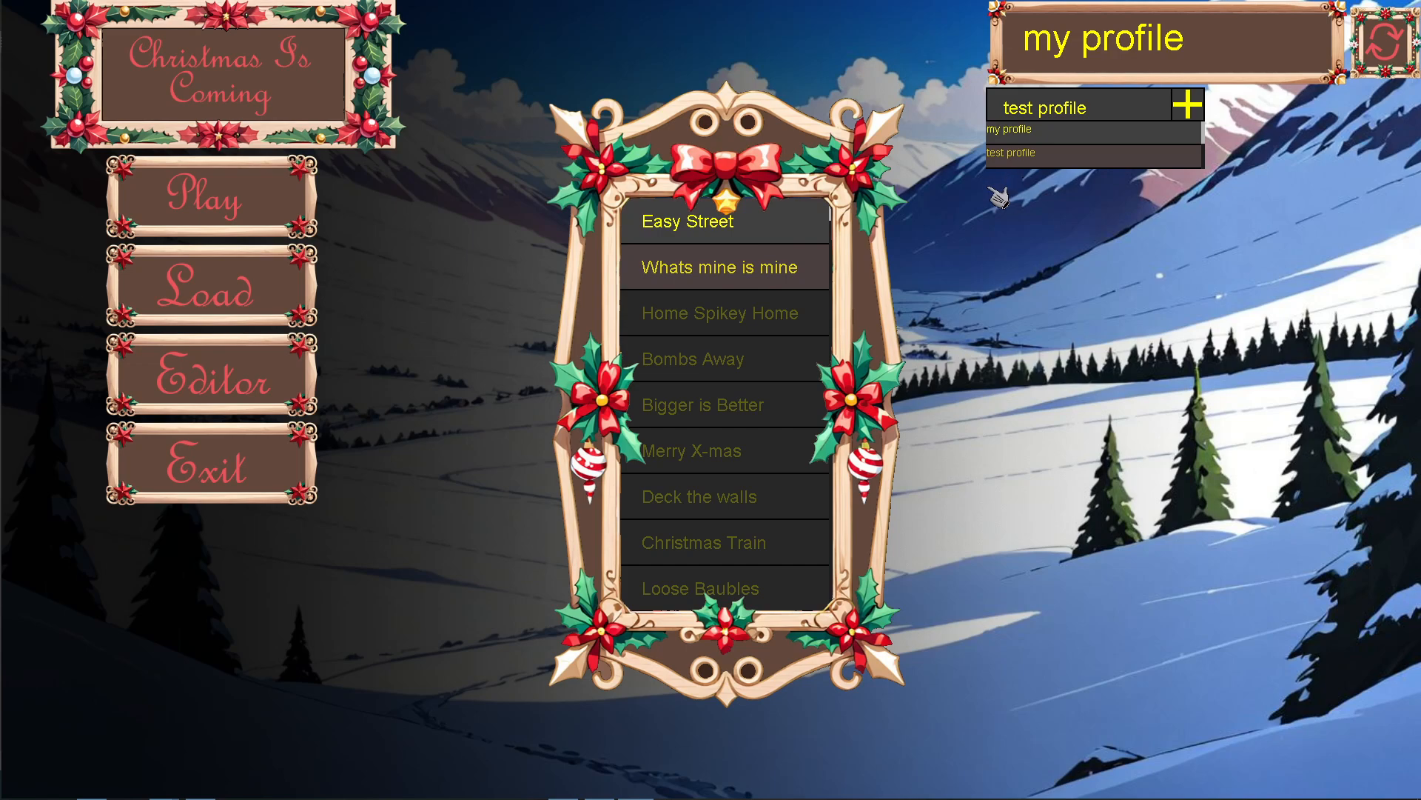
mouse_move(604, 548)
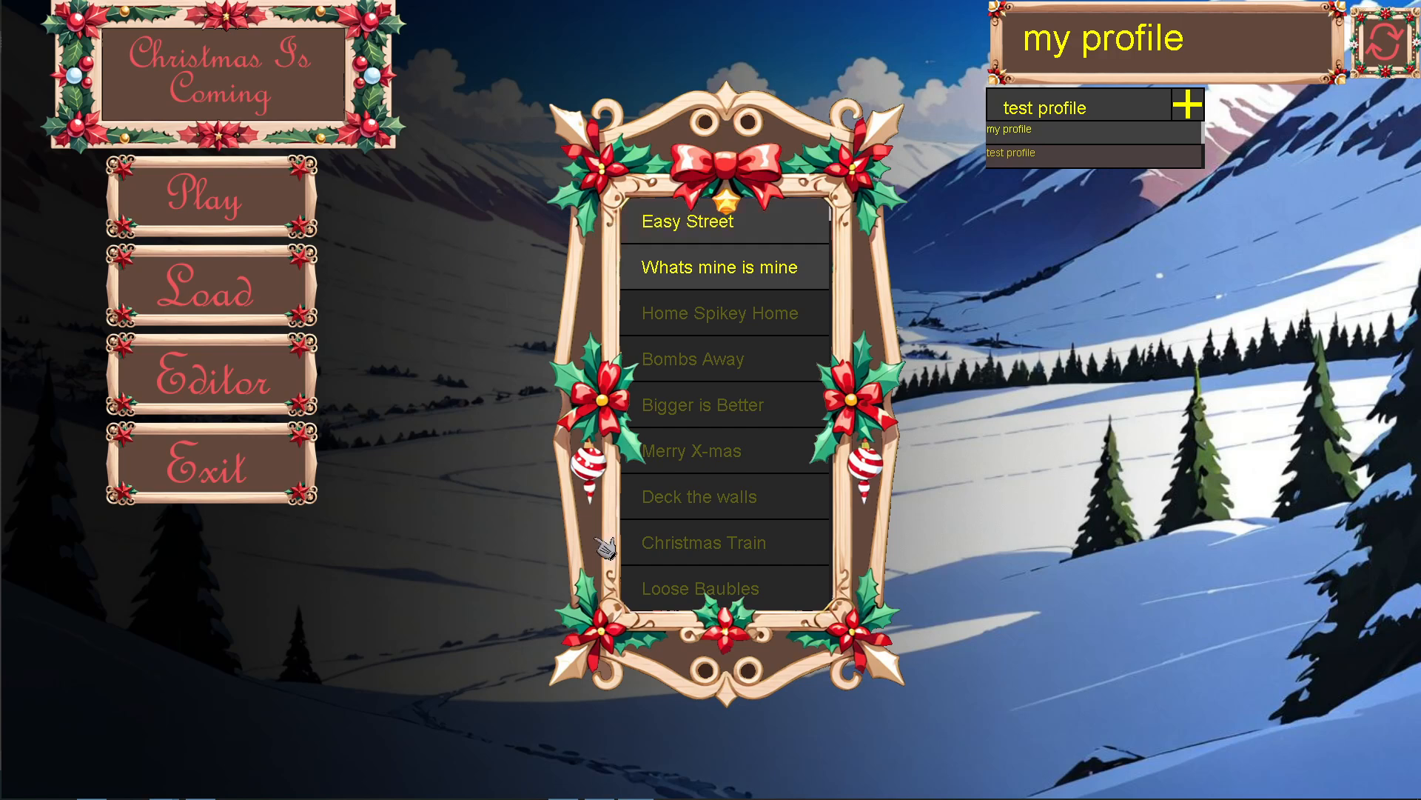
mouse_move(766, 281)
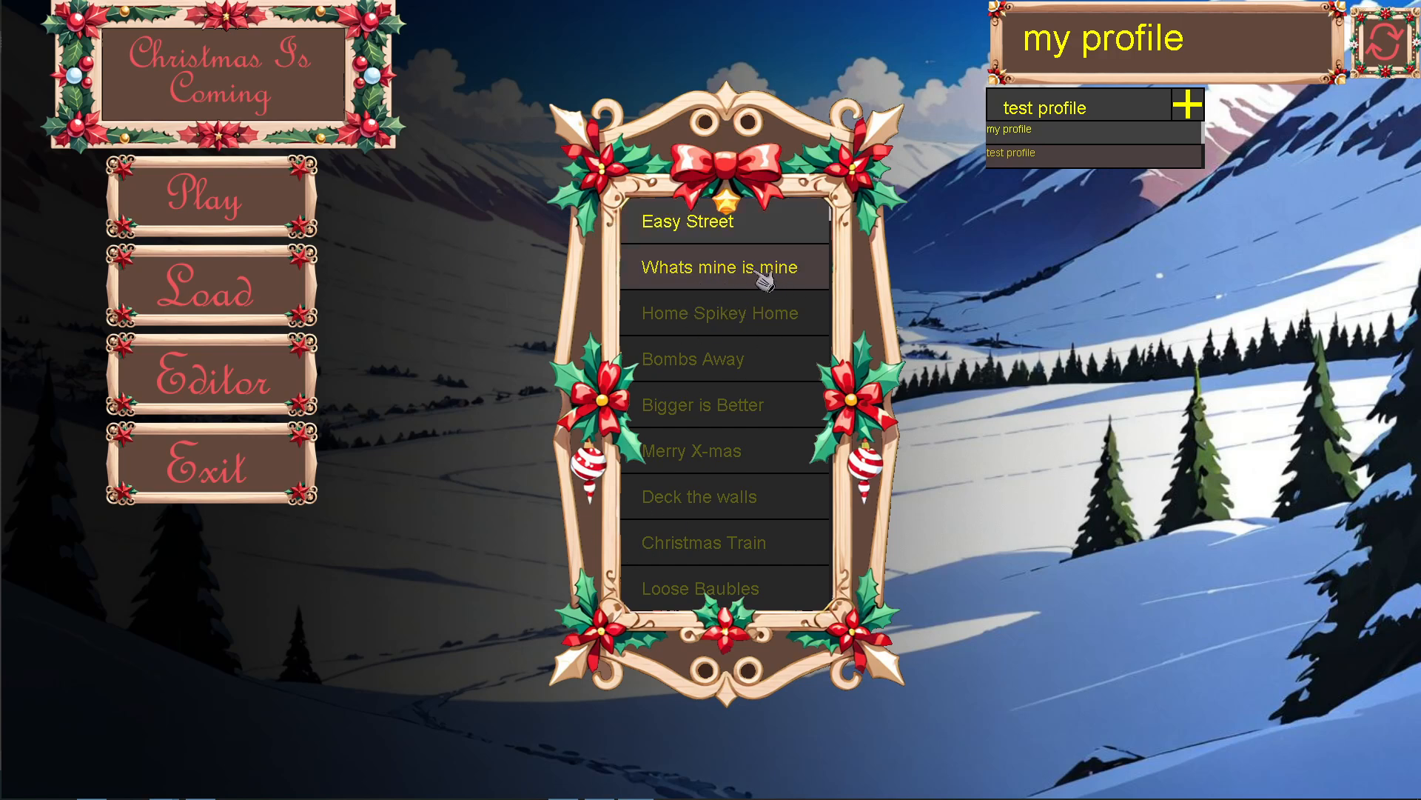
- Launch the 'Whats mine is mine' level from the level list on my profile
left_click(717, 267)
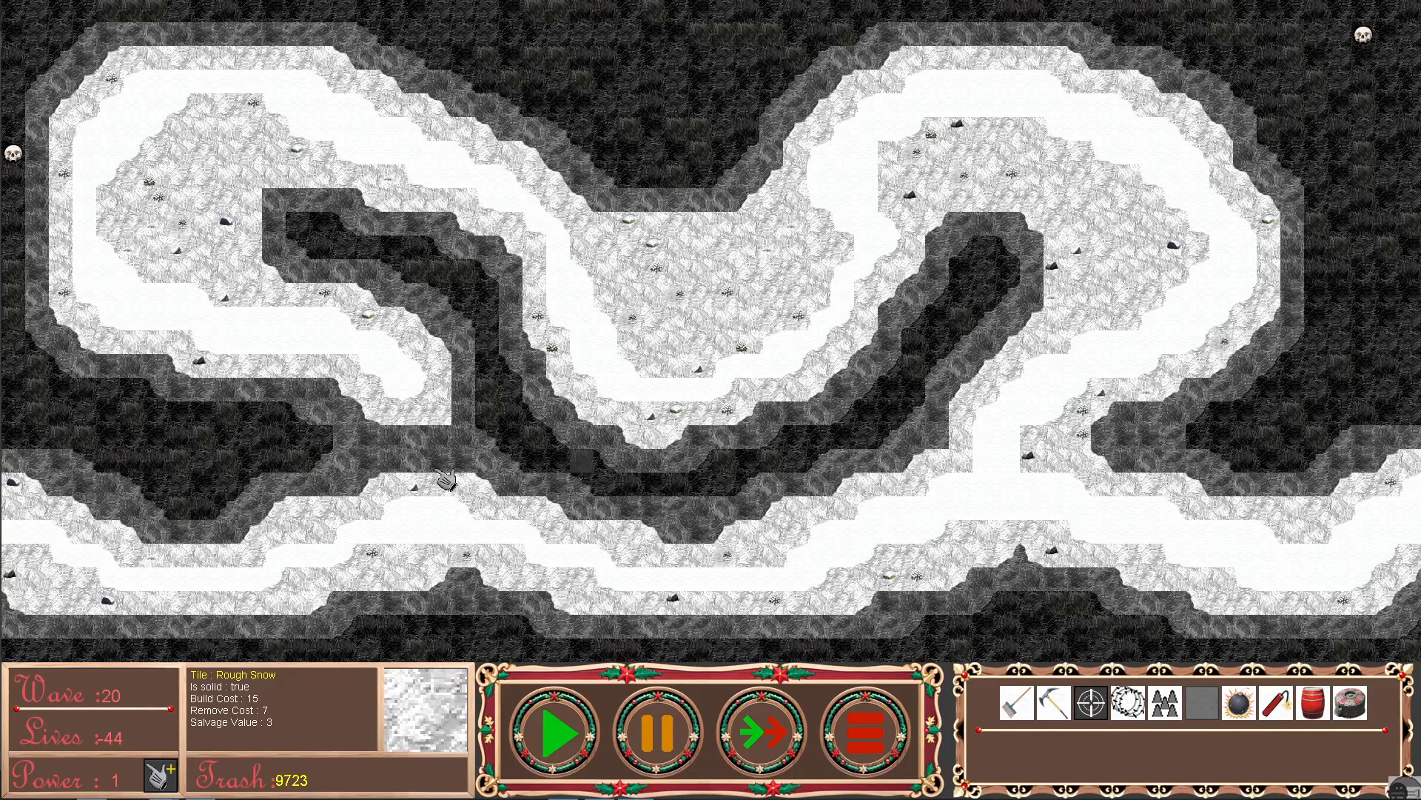
mouse_move(113, 730)
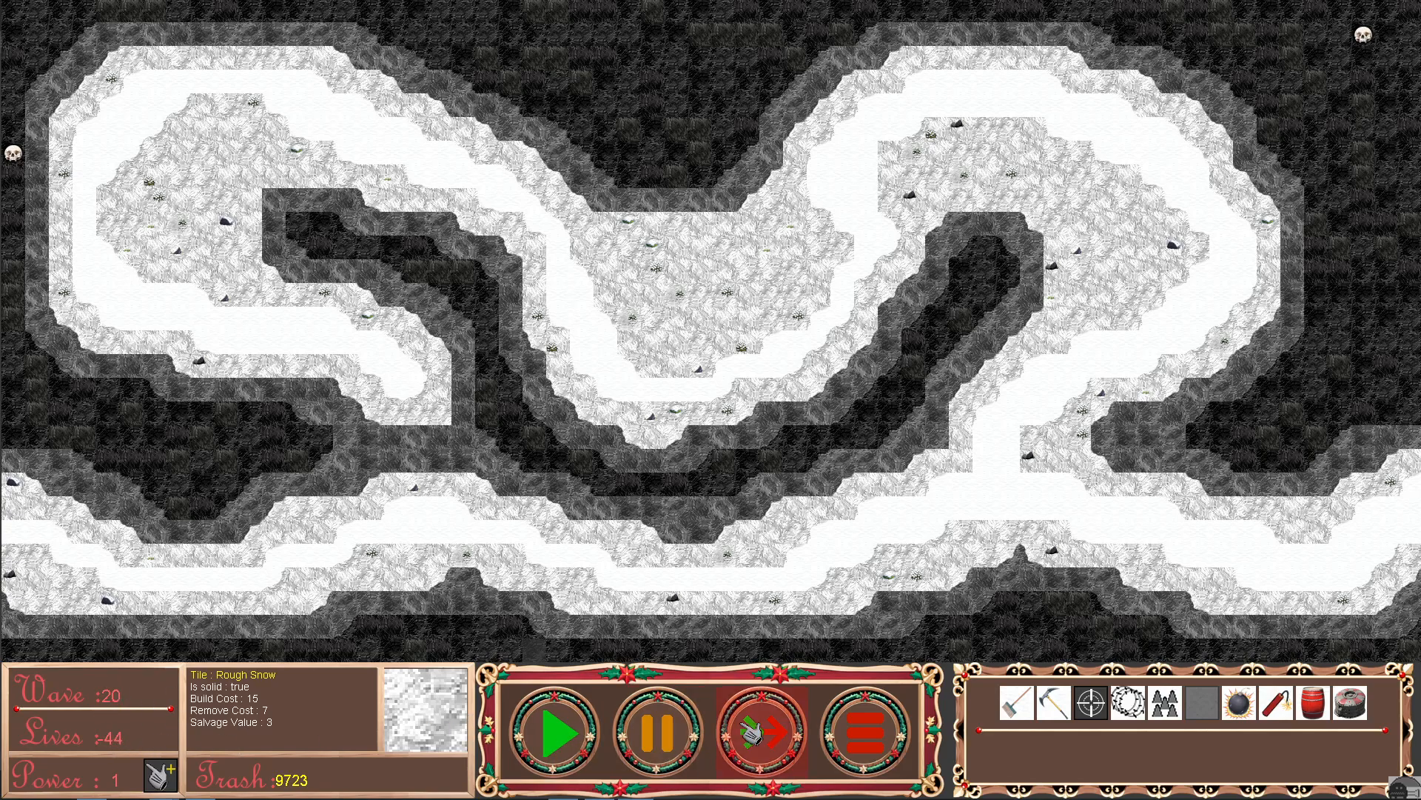
- Exit the running level through the HUD menu popup and reopen the level list
left_click(769, 731)
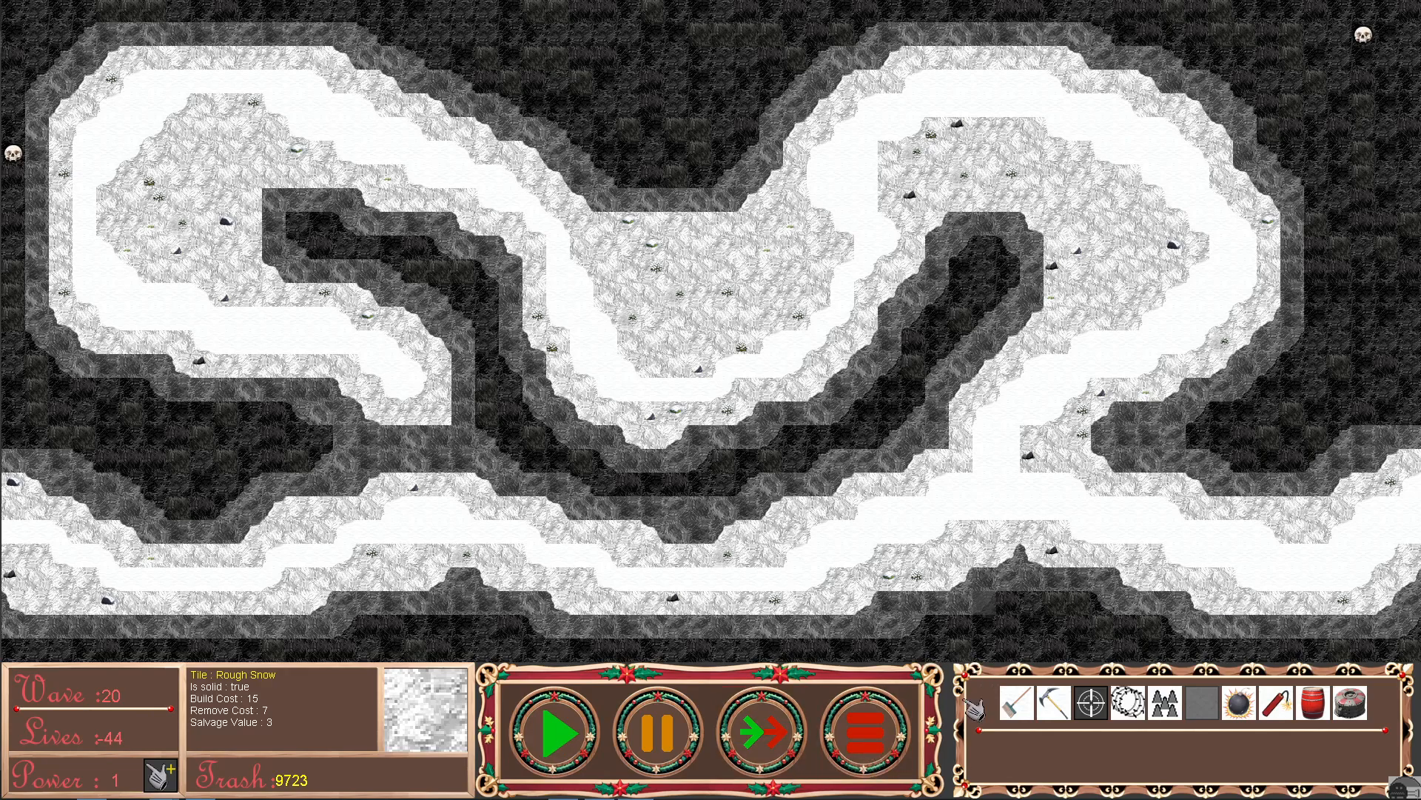
left_click(865, 731)
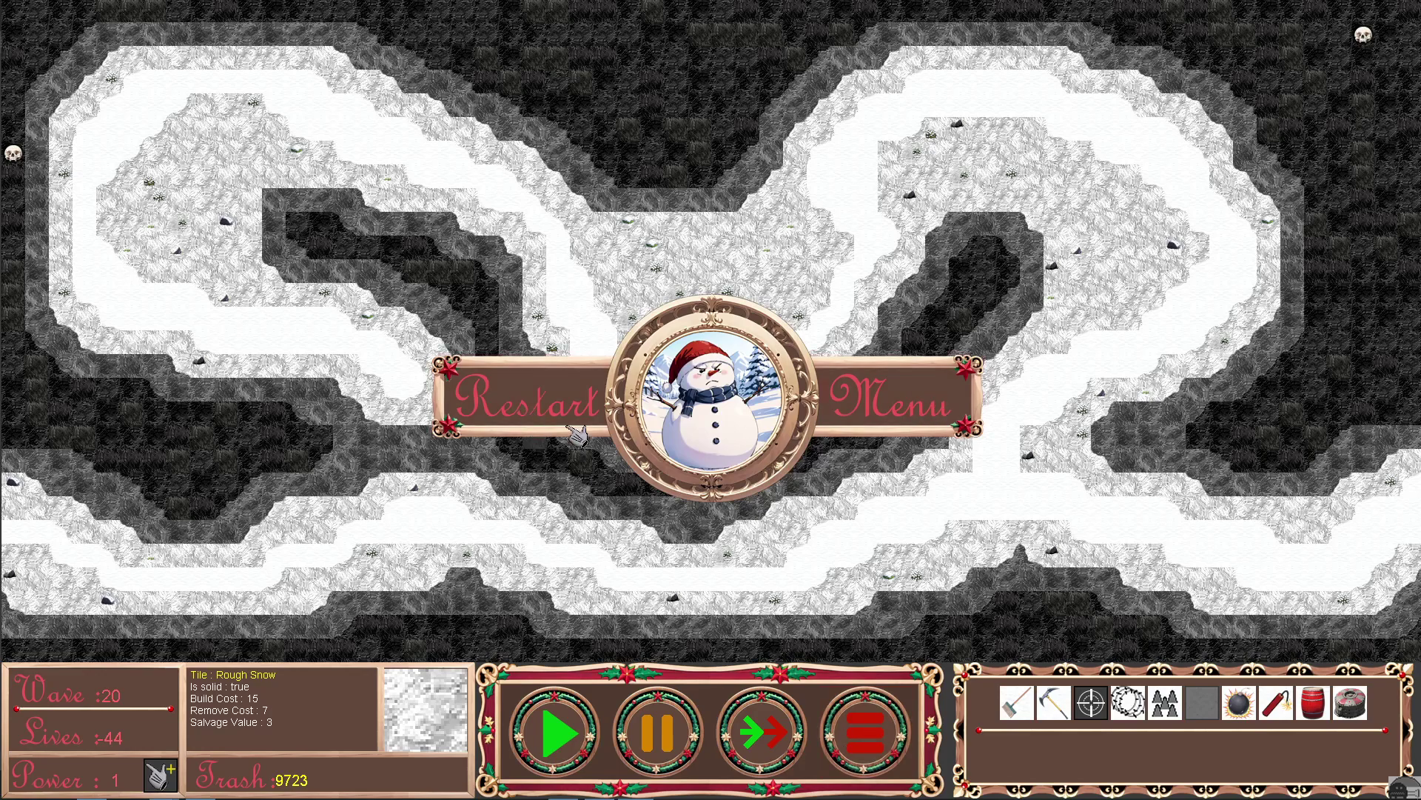
mouse_move(508, 417)
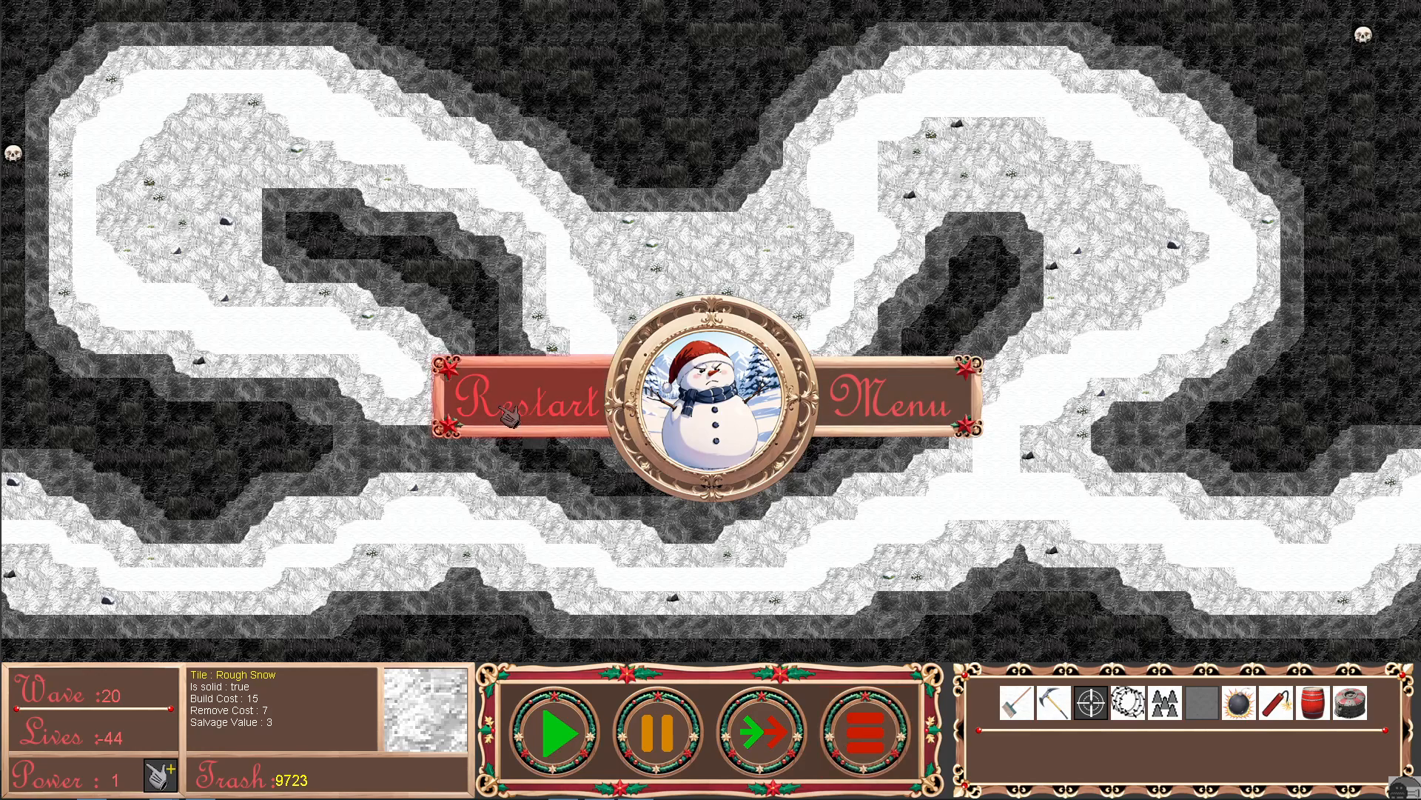
left_click(892, 399)
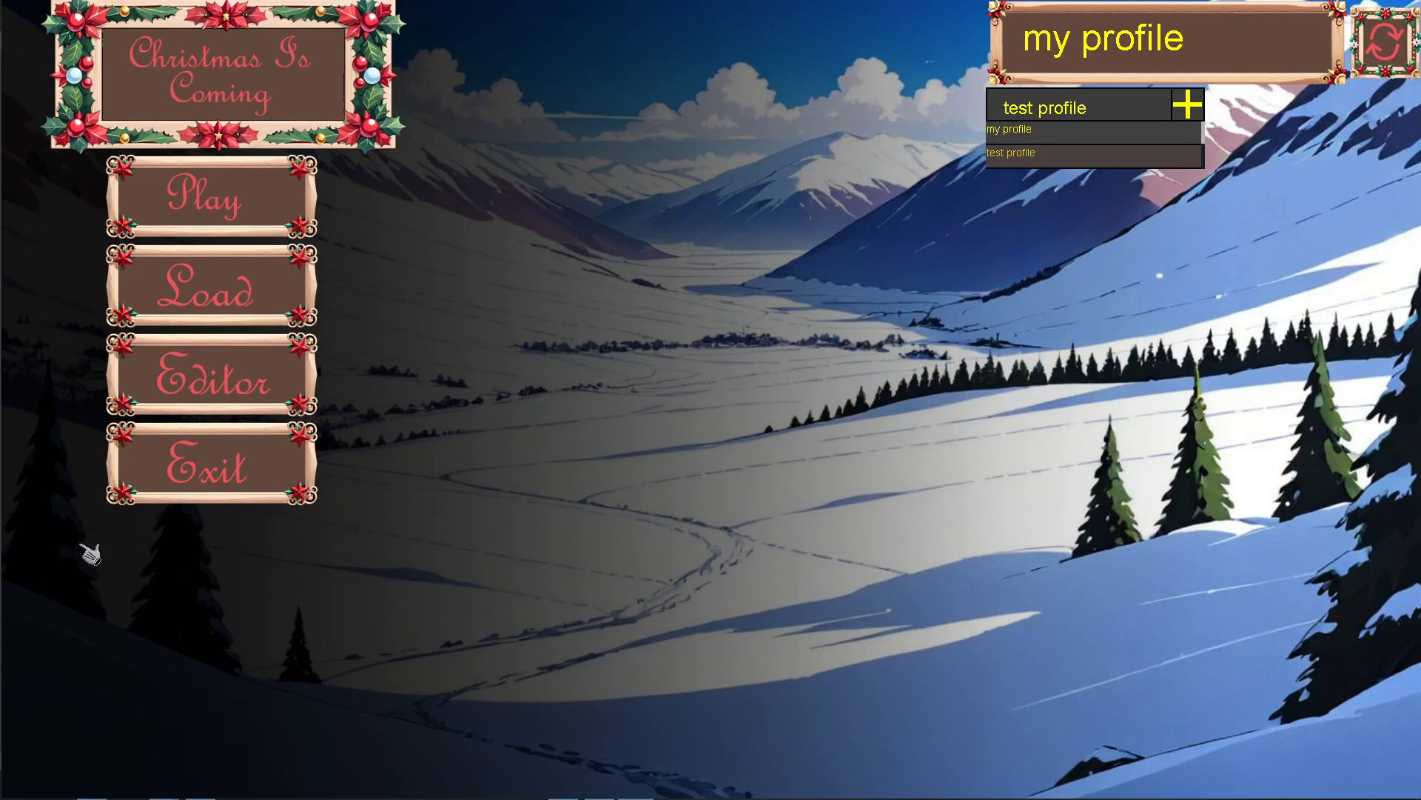
left_click(211, 195)
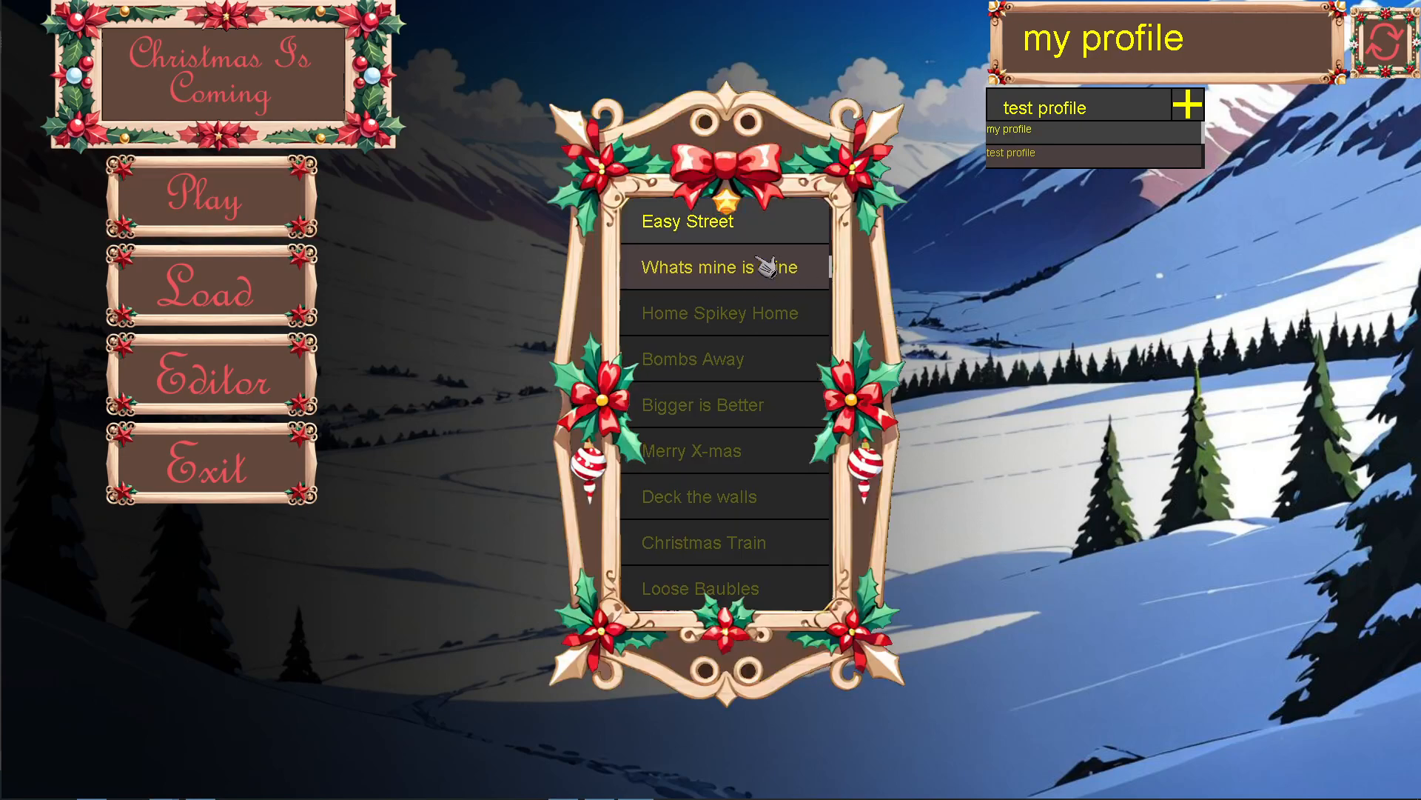
mouse_move(609, 247)
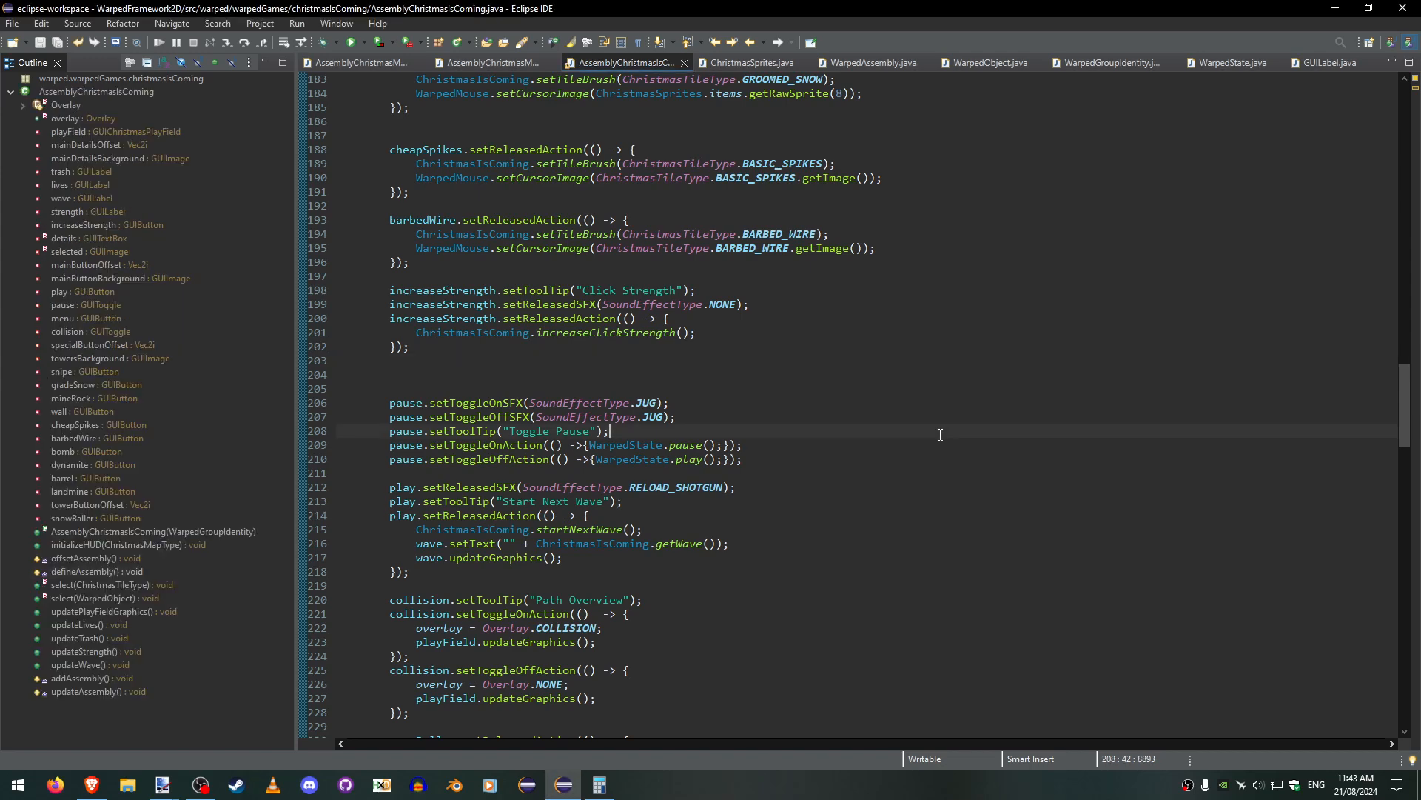
- Scroll AssemblyChristmasIsComing.java to the initializeHUD(ChristmasMapType) switch cases
scroll("down", 3)
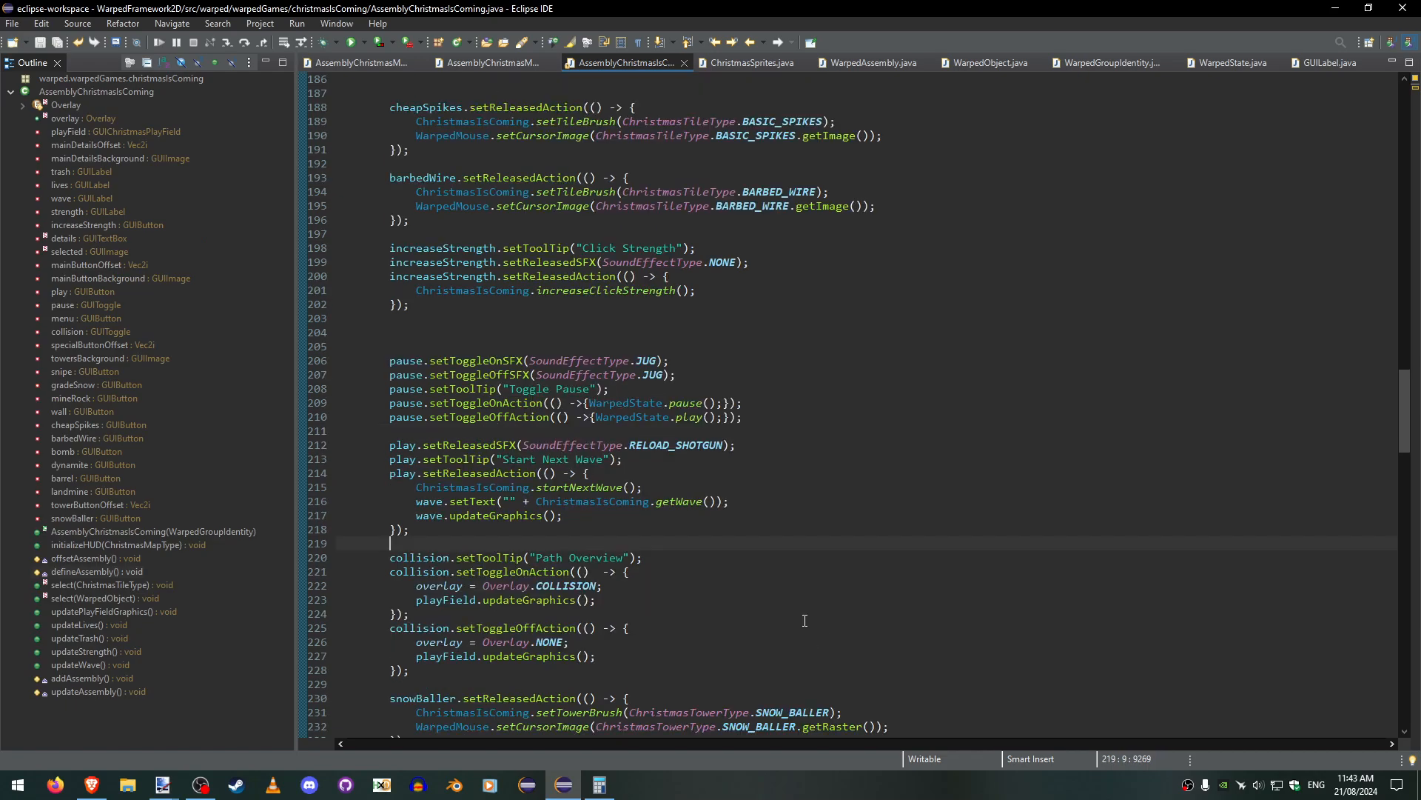
scroll("up", 3)
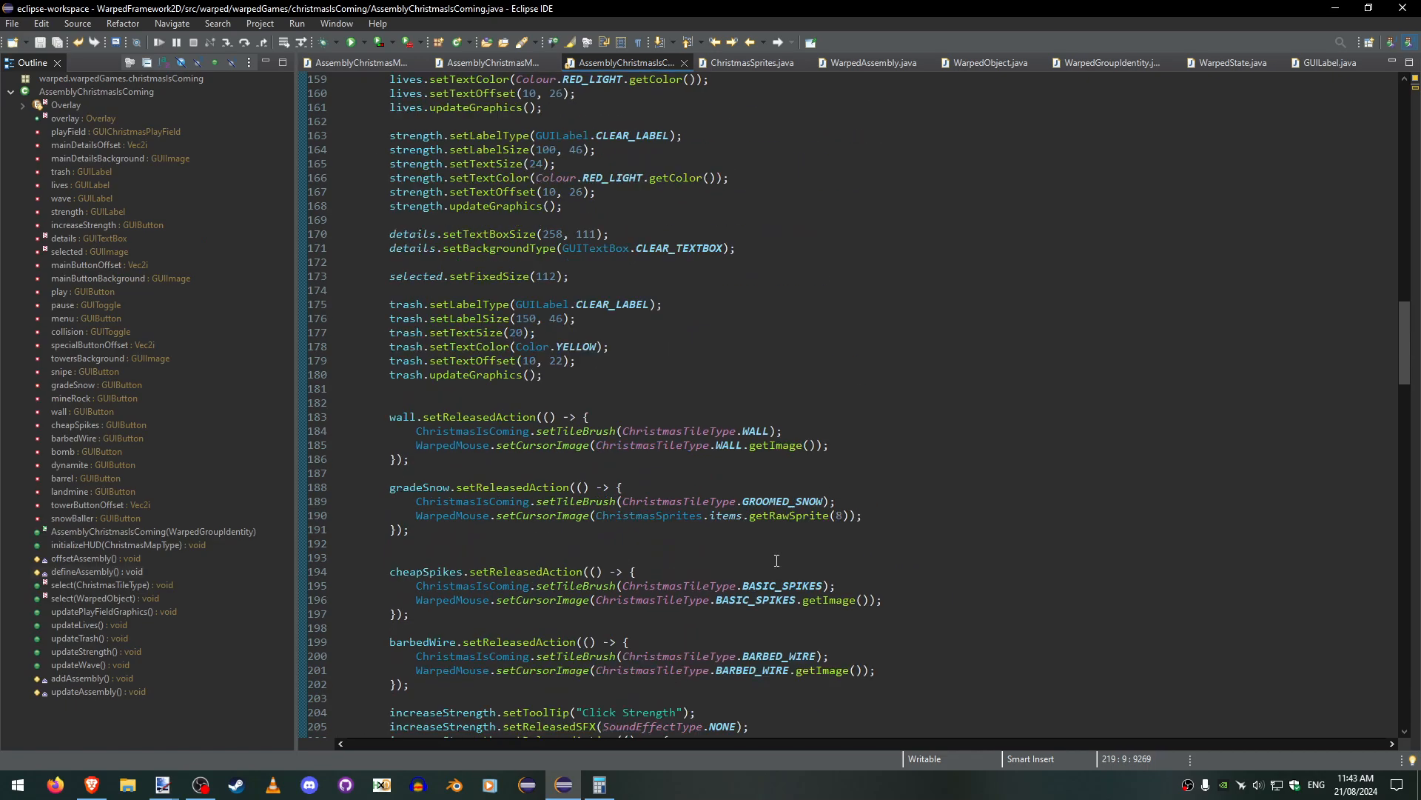
scroll("up", 3)
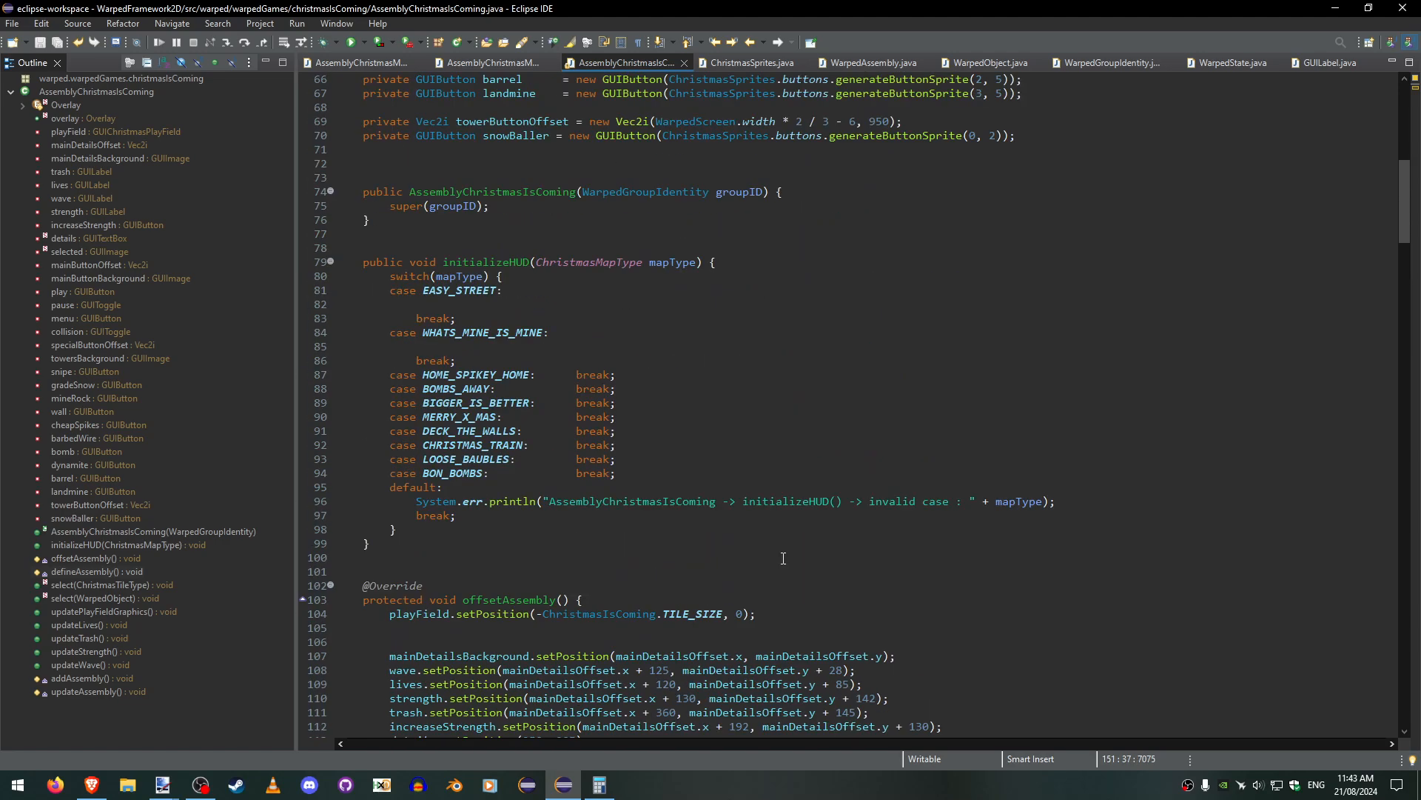
mouse_move(923, 548)
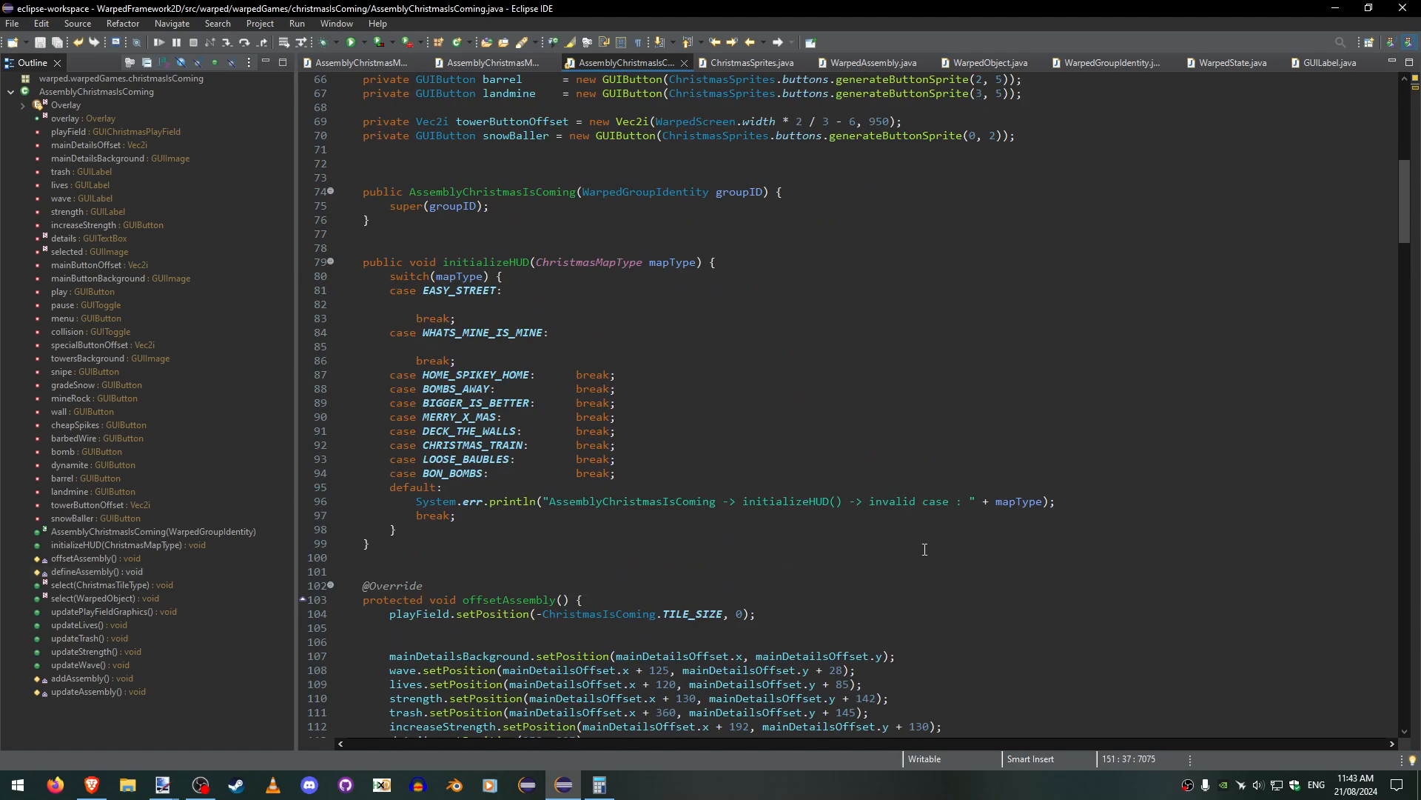
mouse_move(429, 295)
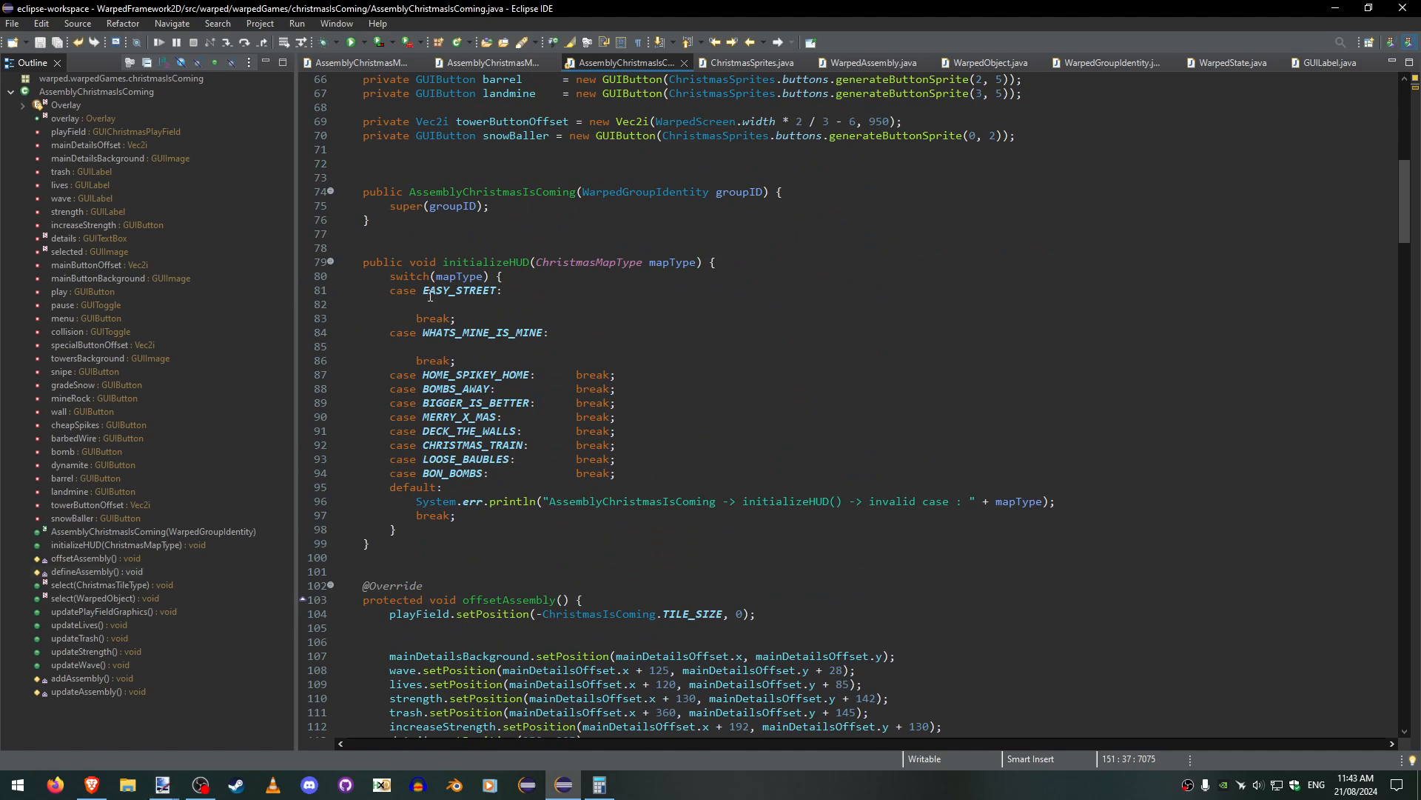